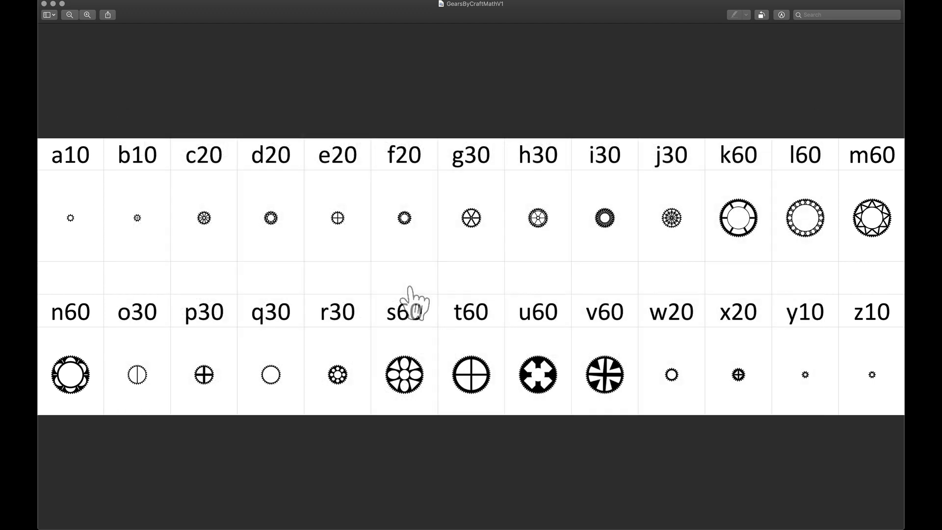
mouse_move(270, 174)
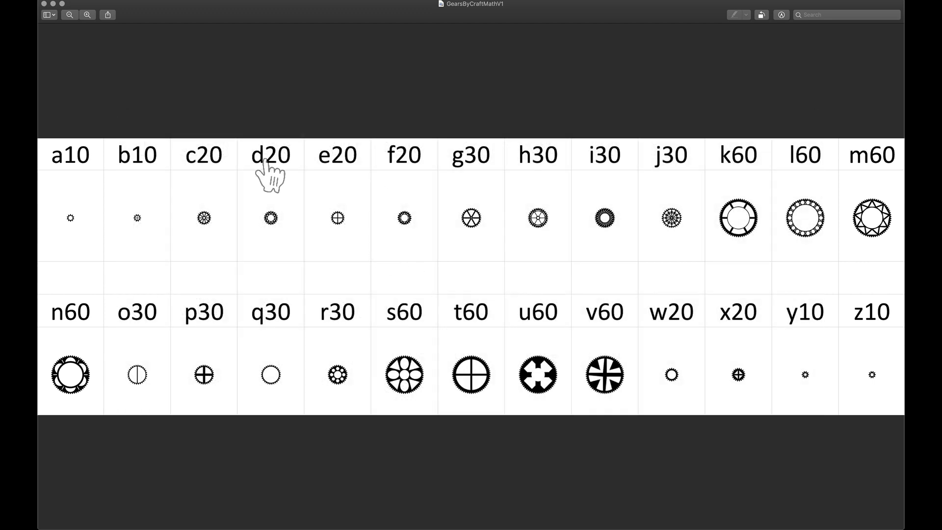
mouse_move(119, 190)
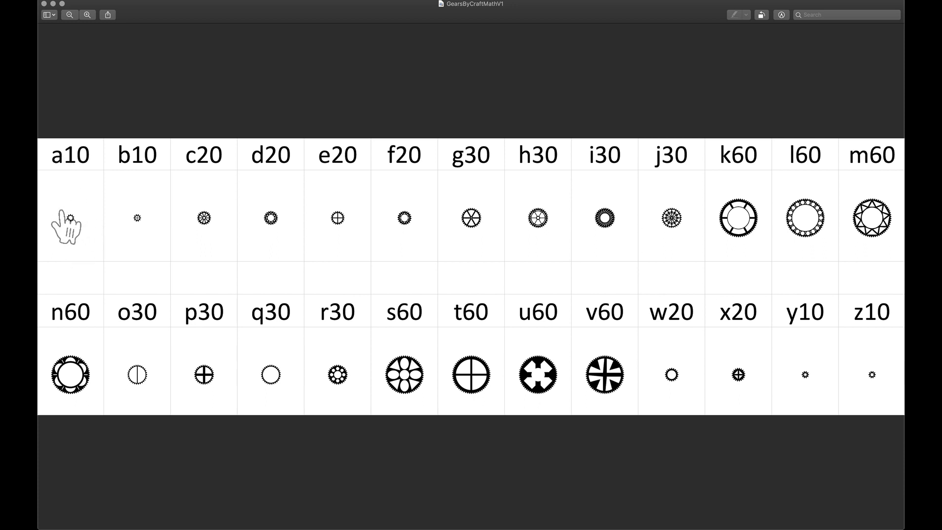
mouse_move(645, 294)
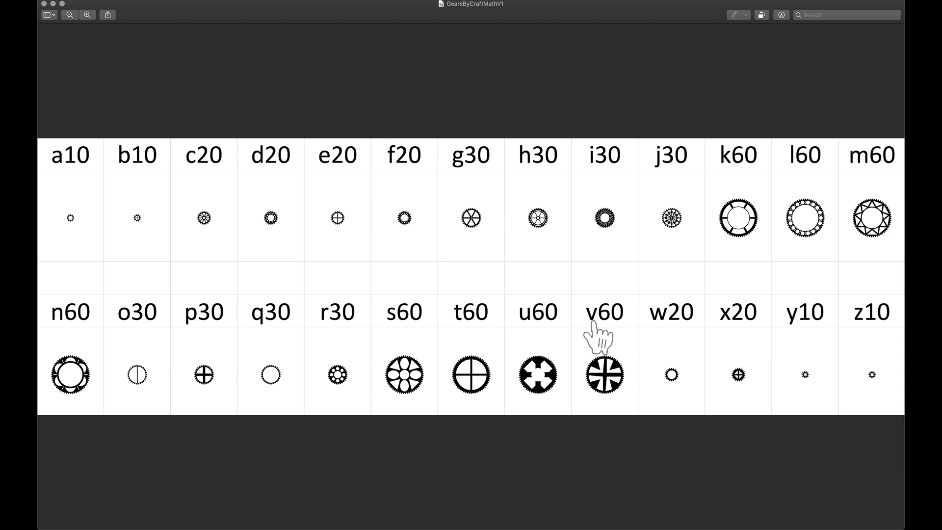
mouse_move(543, 346)
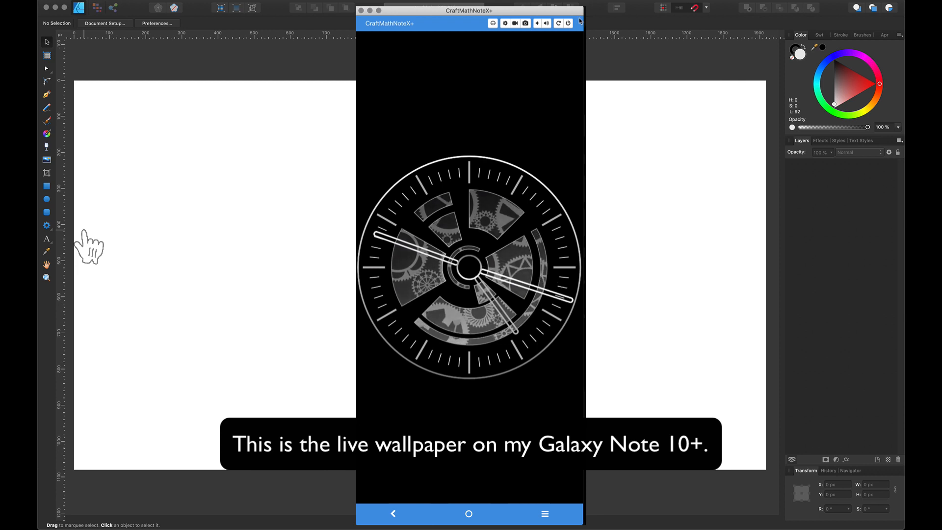
Close the CraftMathNoteX+ phone mirror window, leaving only the blank Affinity Designer document.
click(568, 24)
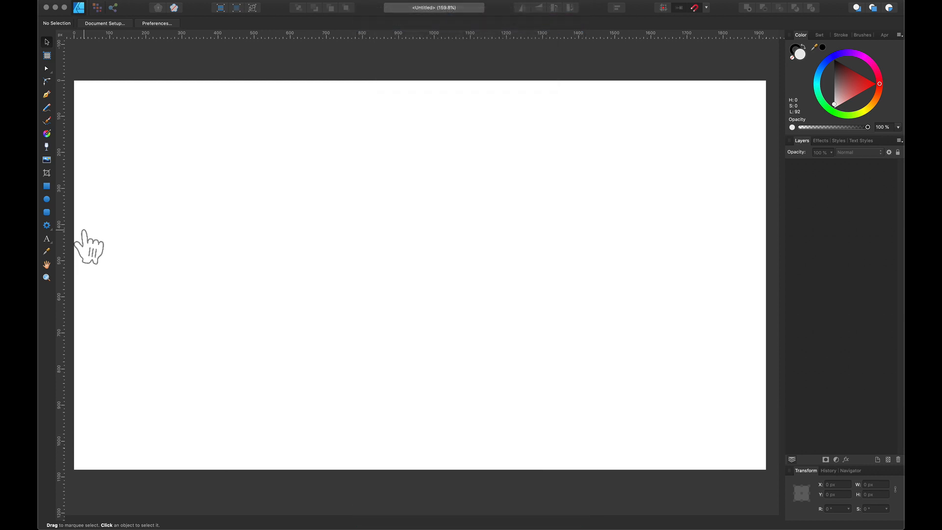
mouse_move(214, 171)
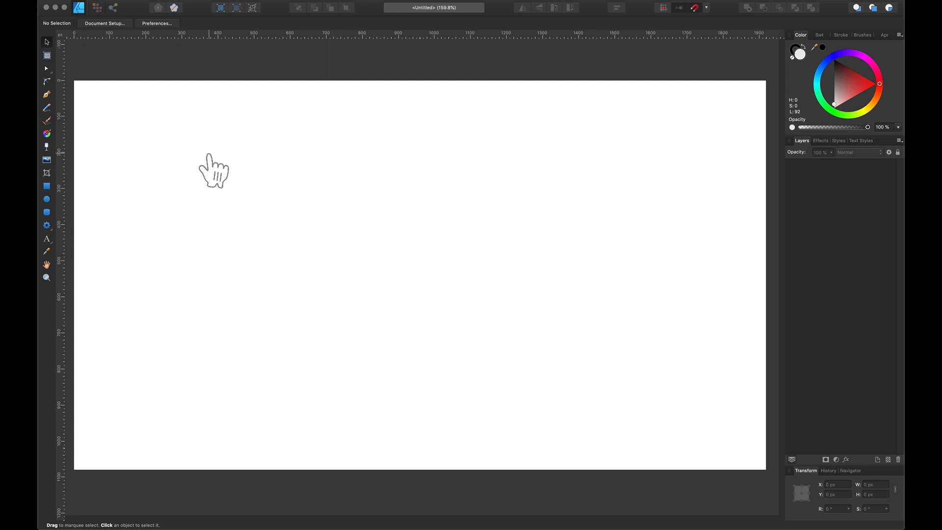
Draw a cog at upper left with a wider hole, shorter teeth and 16 teeth.
click(46, 225)
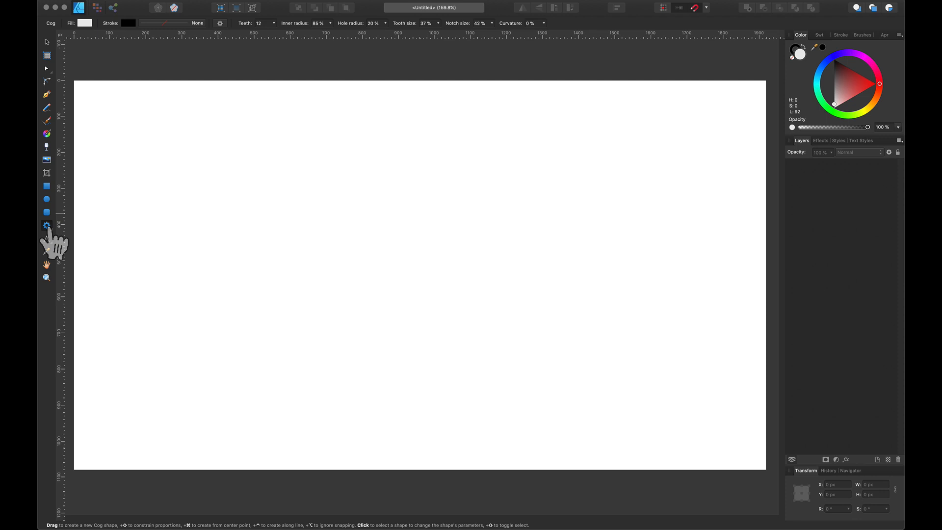
mouse_move(110, 243)
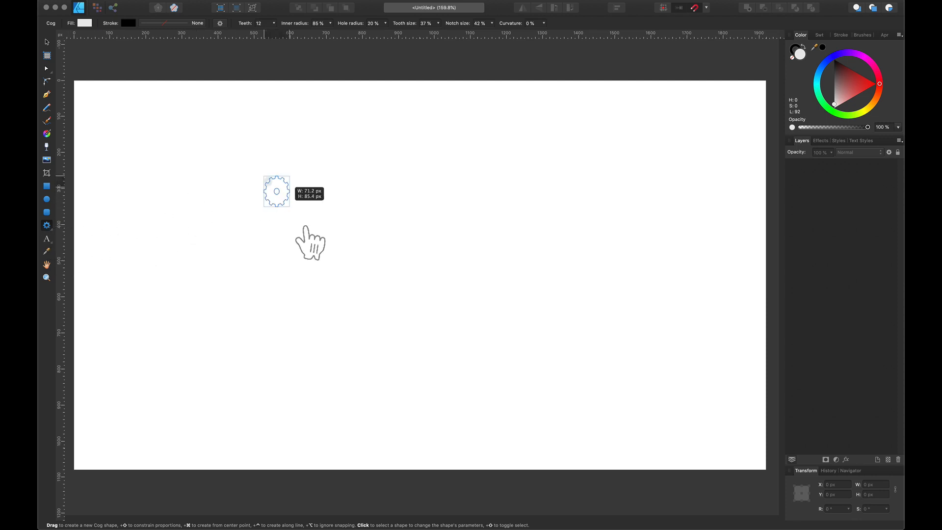
drag(276, 192, 364, 276)
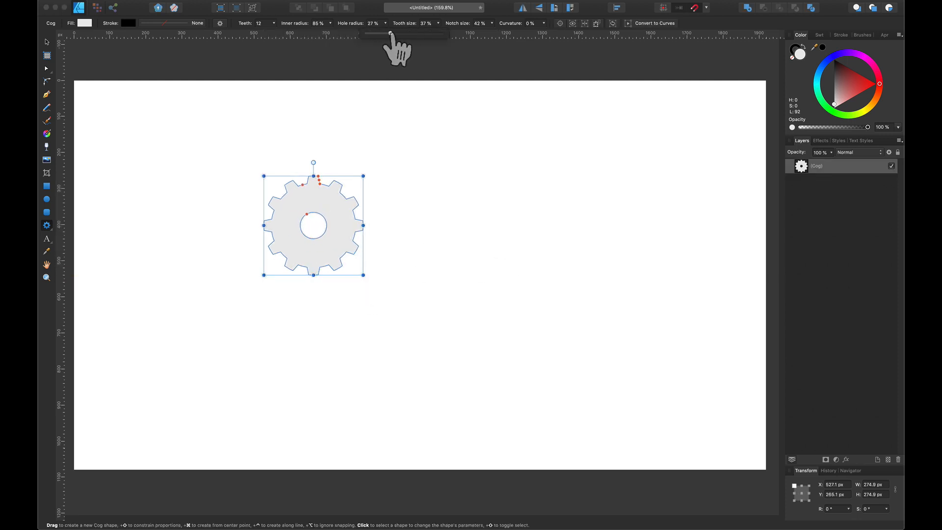
drag(390, 34, 449, 34)
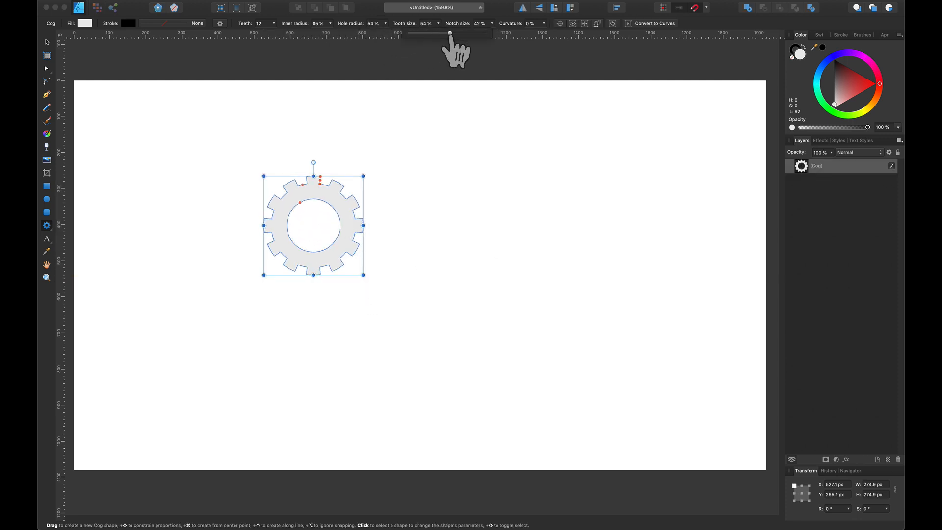
drag(450, 33, 310, 33)
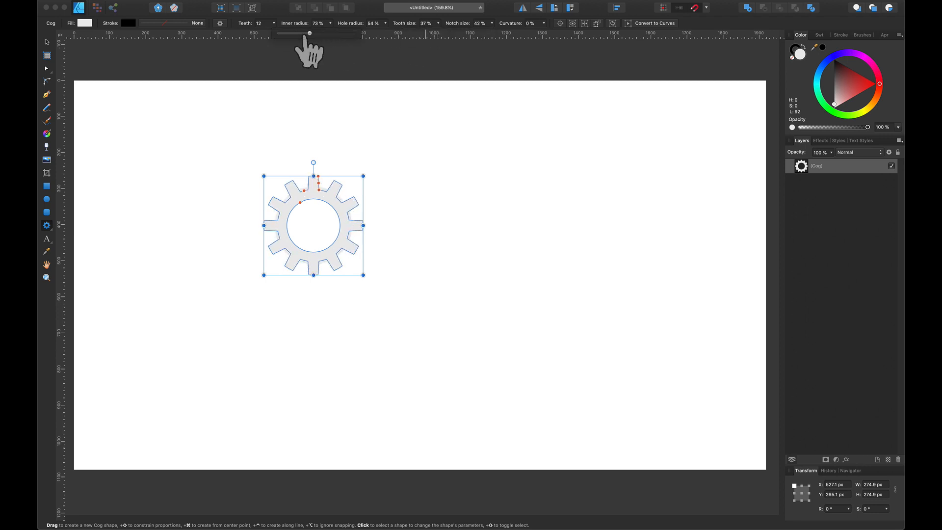
drag(309, 34, 272, 34)
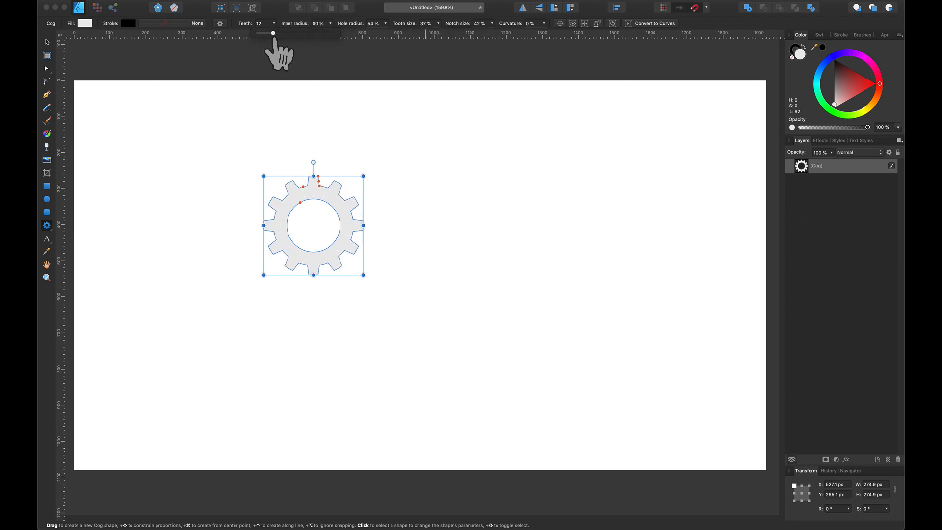
drag(272, 33, 279, 33)
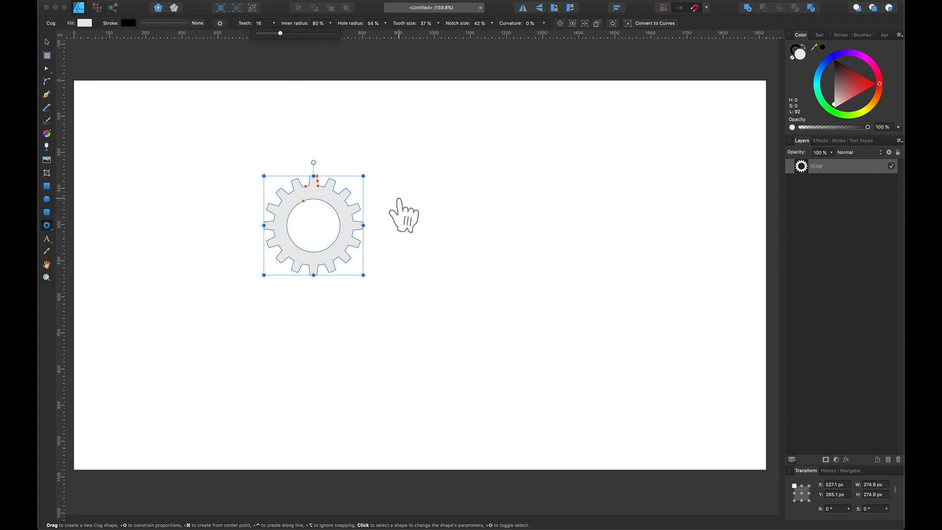
mouse_move(829, 180)
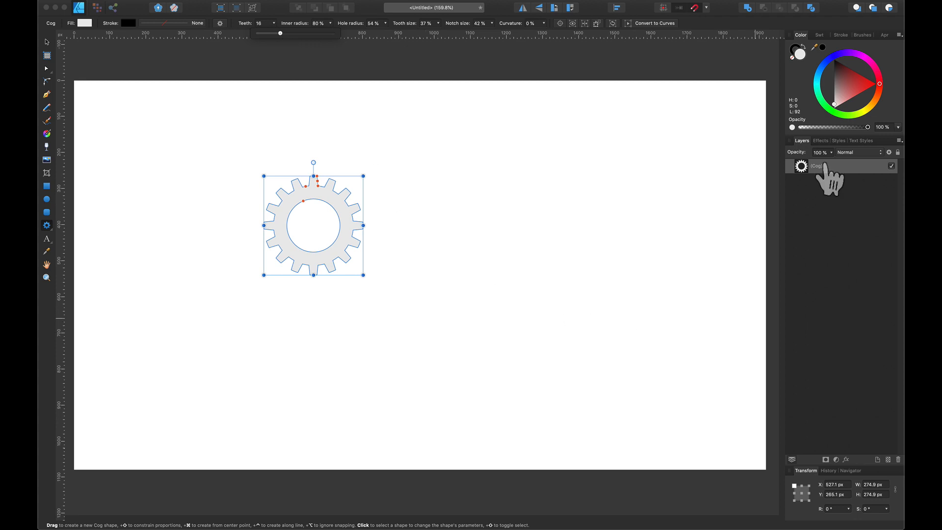
mouse_move(826, 183)
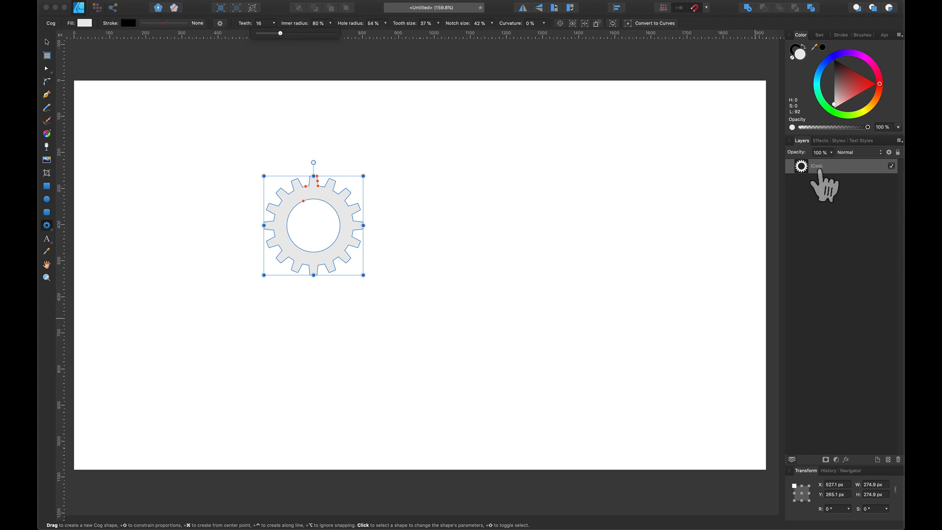
mouse_move(828, 194)
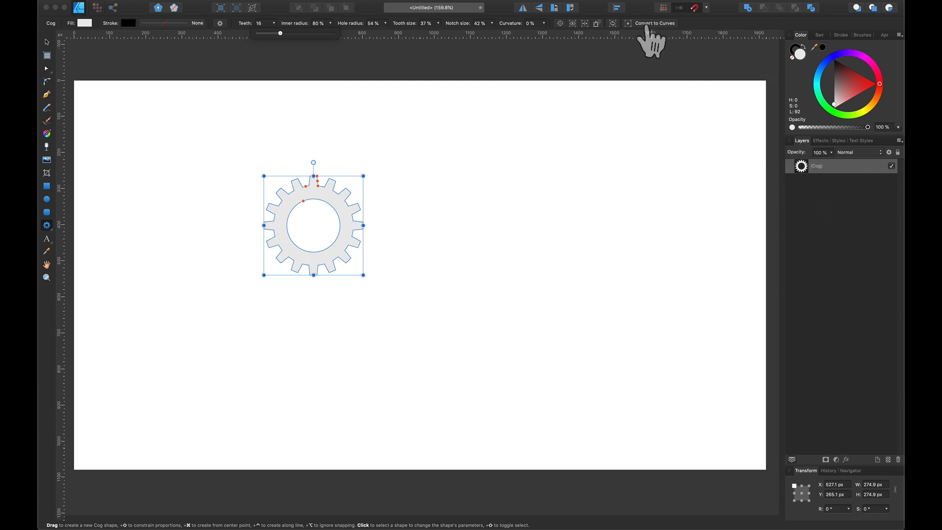
Convert the first gear to curves and adjust the second gear's teeth count.
click(653, 23)
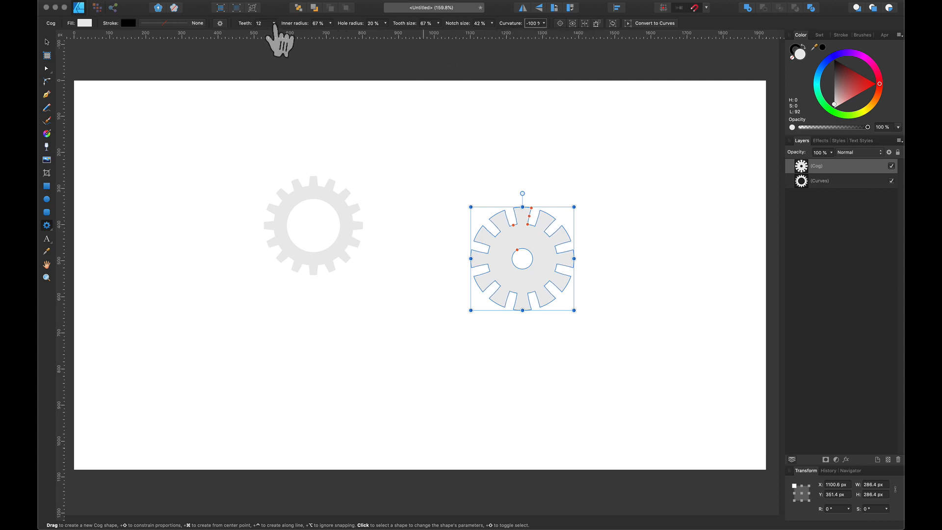
click(654, 23)
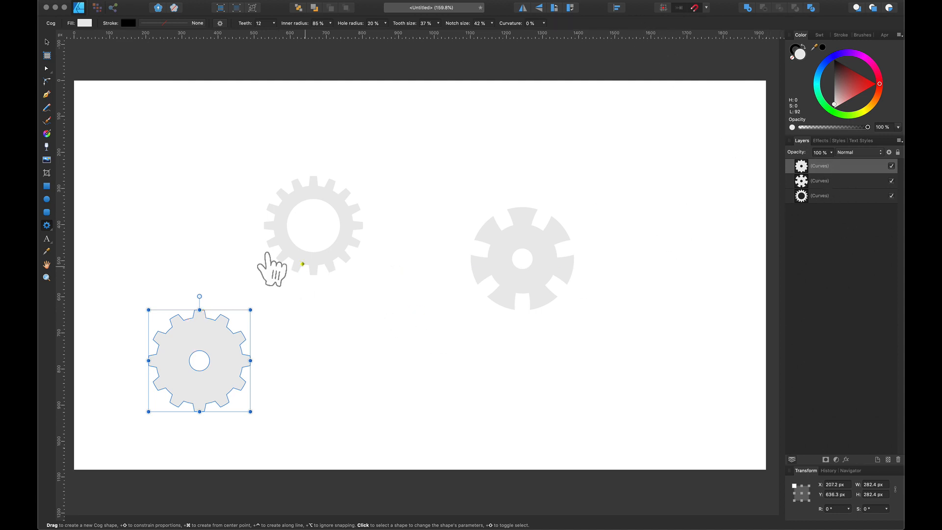
mouse_move(57, 60)
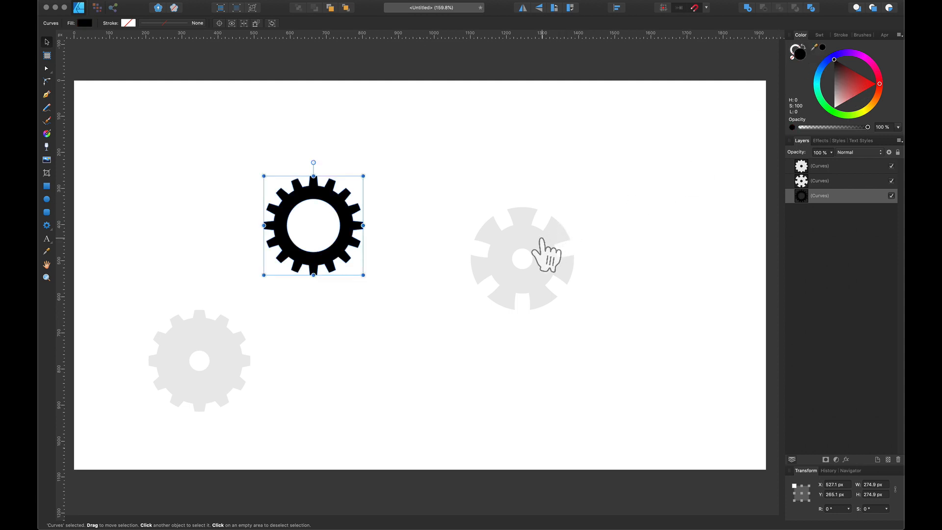
Select the slotted gear and fill it solid black.
click(521, 259)
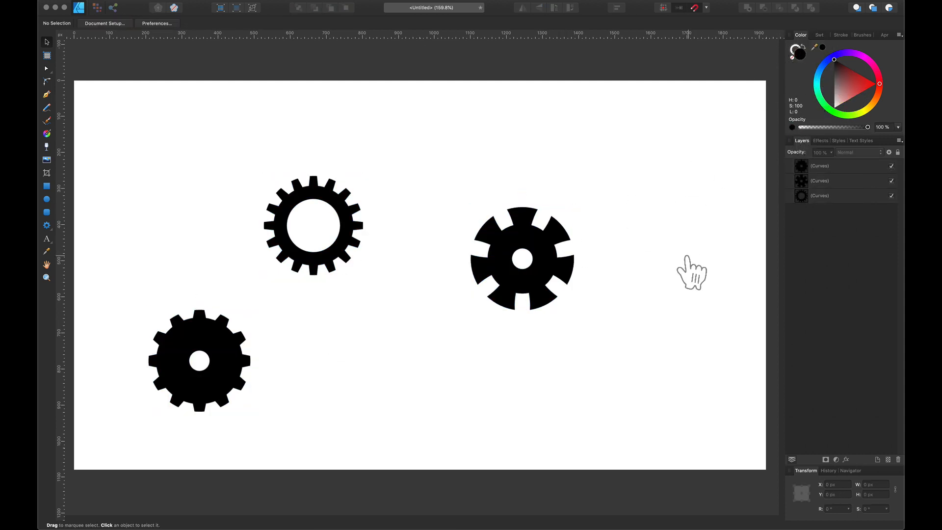
mouse_move(360, 252)
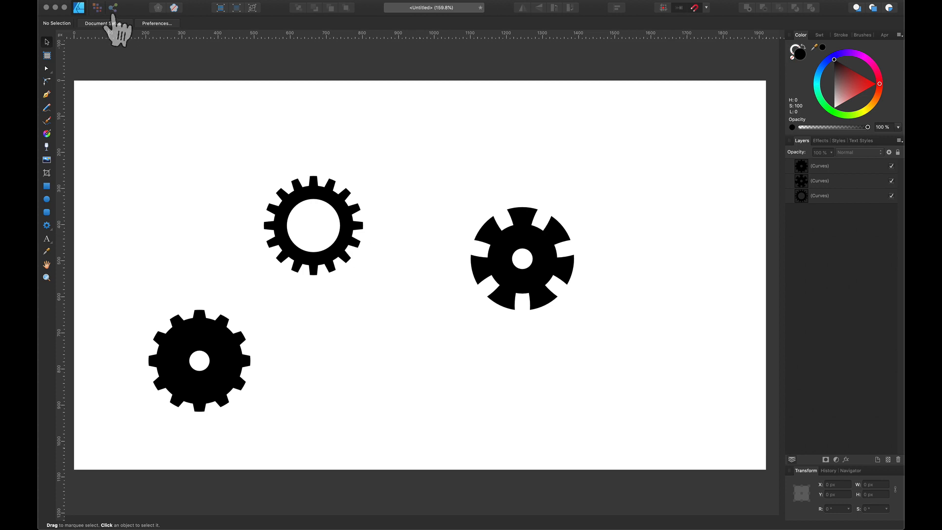
In the export workspace, create slices for the three gears using the SVG (for export) preset.
click(111, 7)
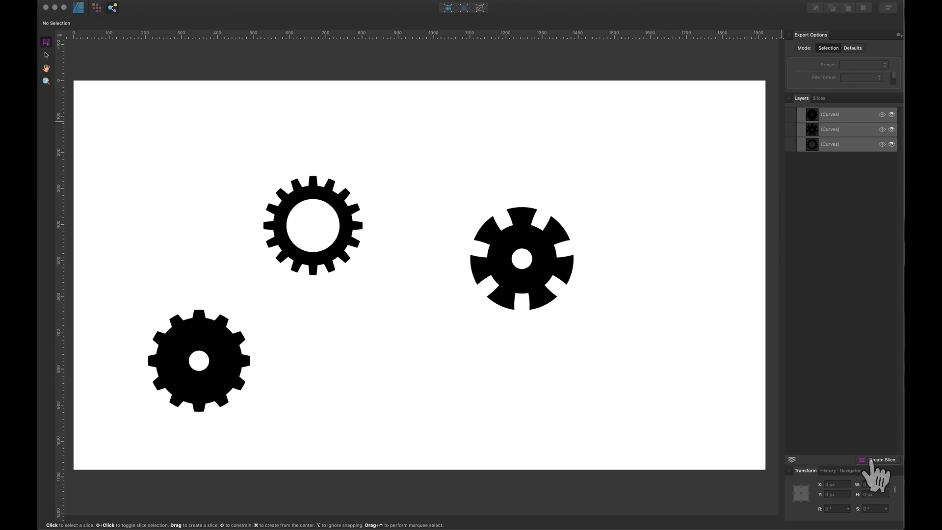
click(882, 460)
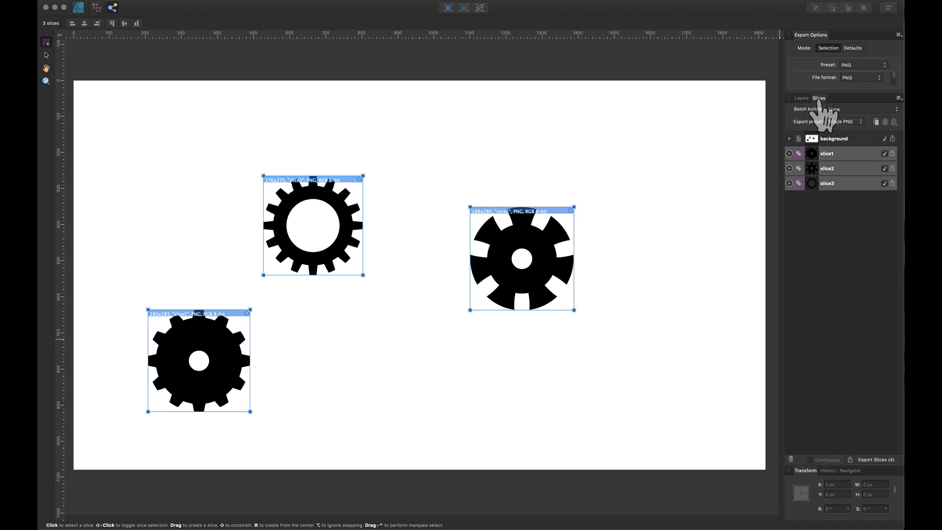
mouse_move(867, 75)
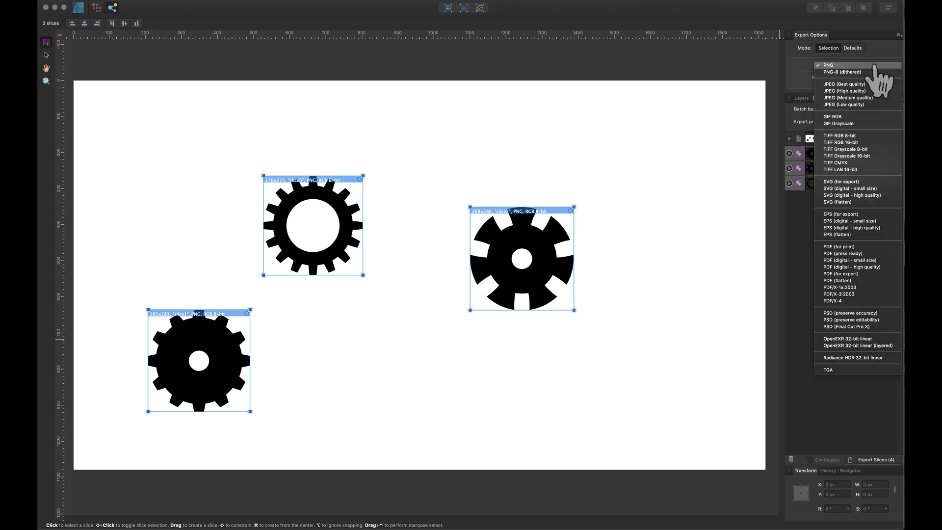
mouse_move(869, 192)
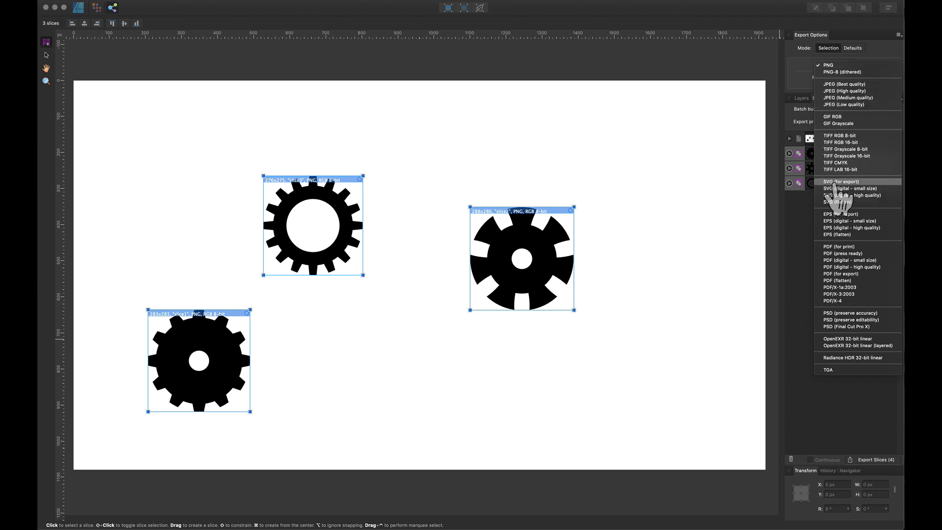
click(840, 181)
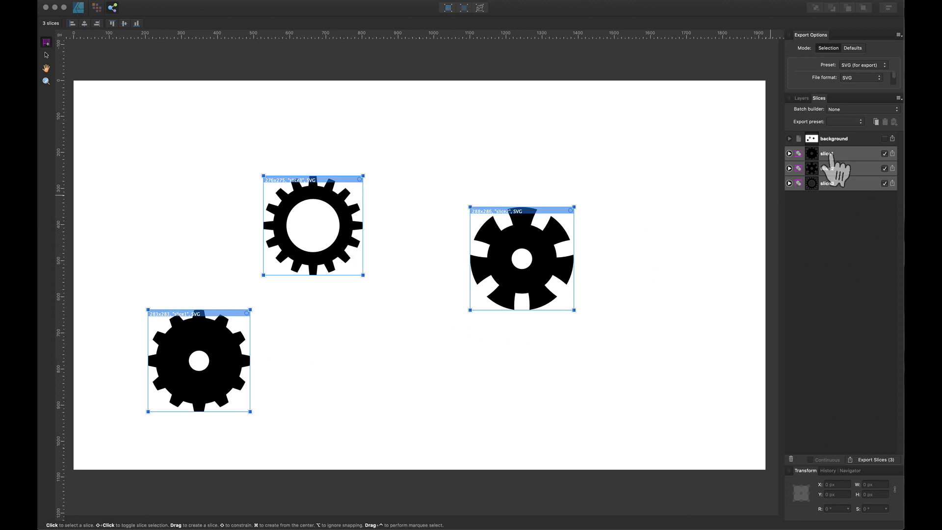
Rename the gear slices a, b and c, then export all three slices.
double_click(828, 153)
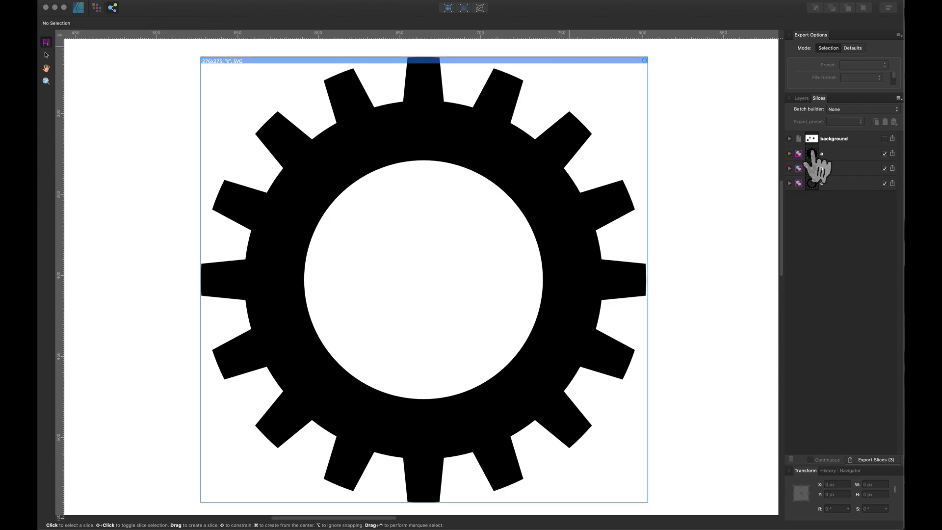
click(821, 168)
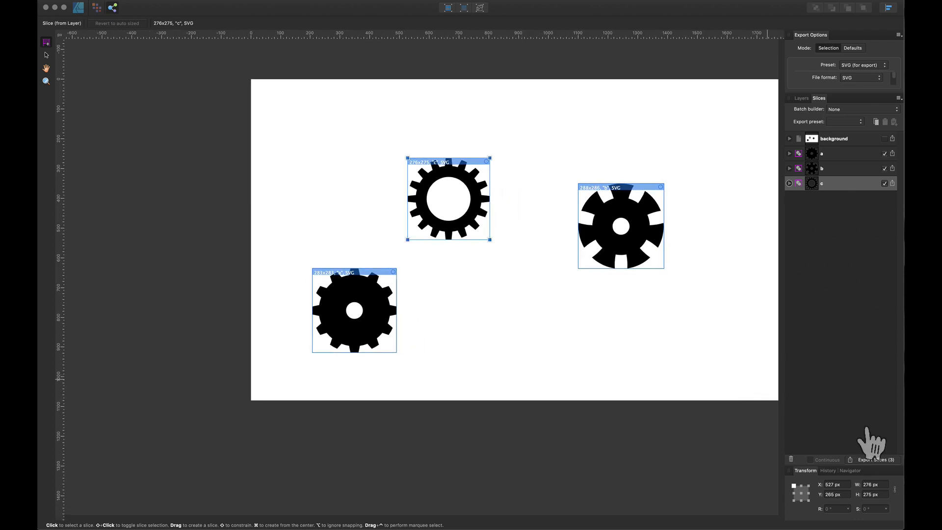
click(872, 460)
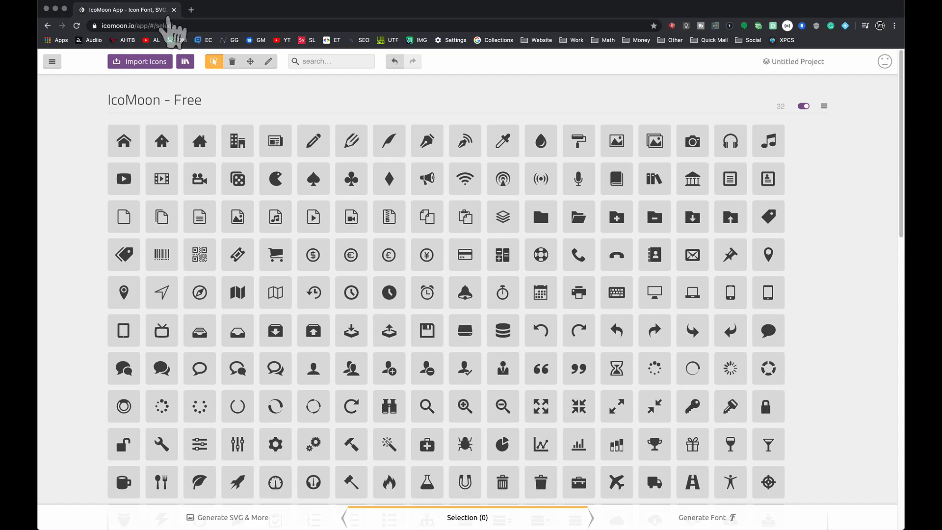
mouse_move(162, 28)
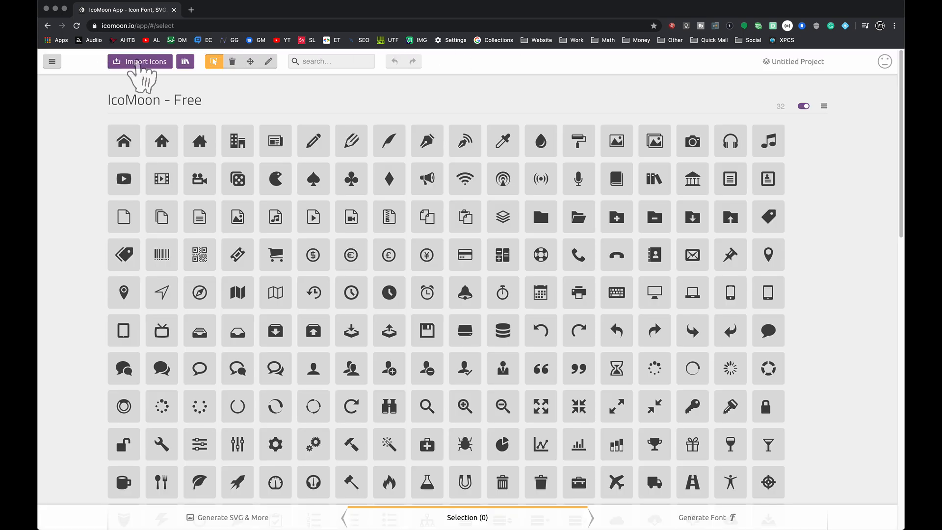
Import a.svg, b.svg and c.svg from the Gear Tutorial folder.
click(139, 62)
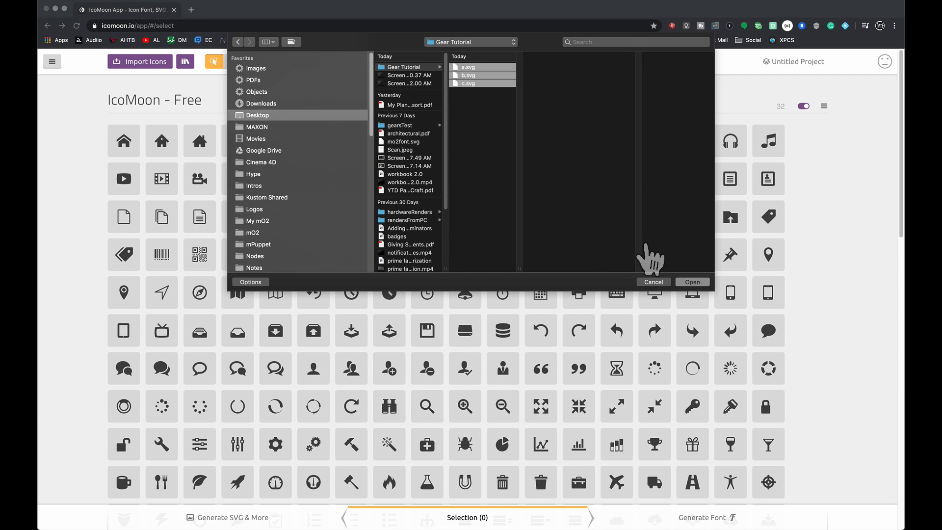
click(691, 282)
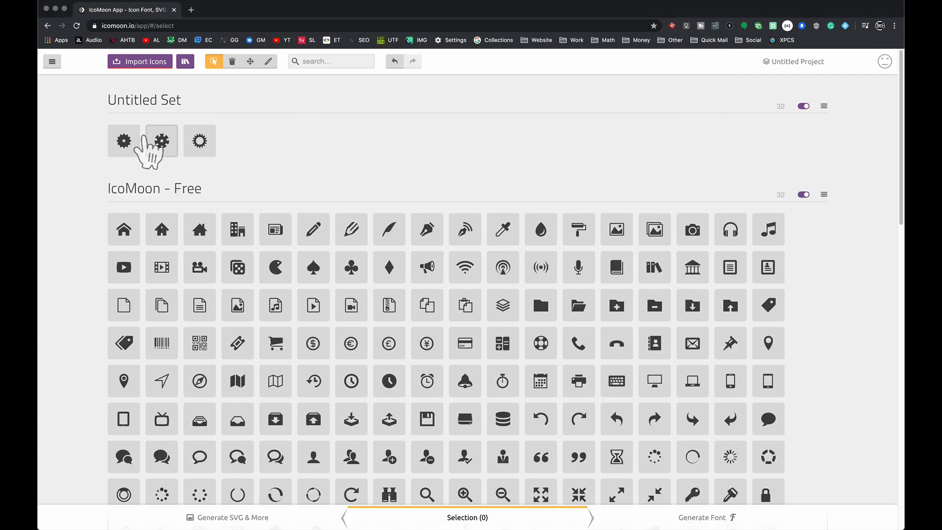
mouse_move(199, 140)
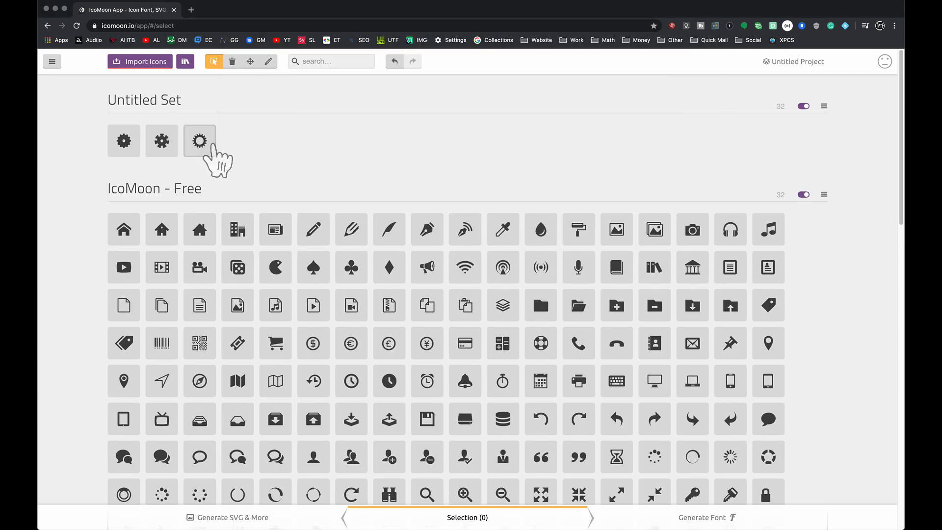
mouse_move(388, 380)
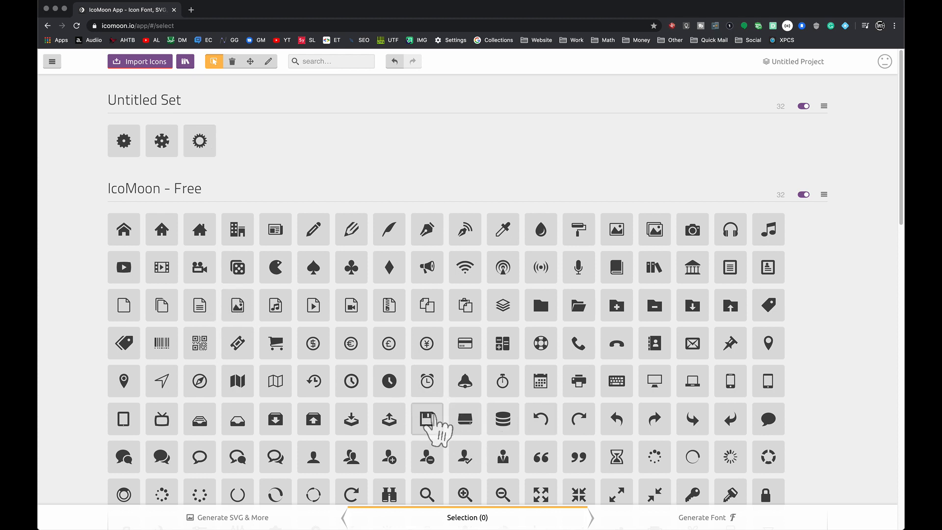
Add the floppy-disk icon to the selection and generate a font from the five icons.
click(427, 418)
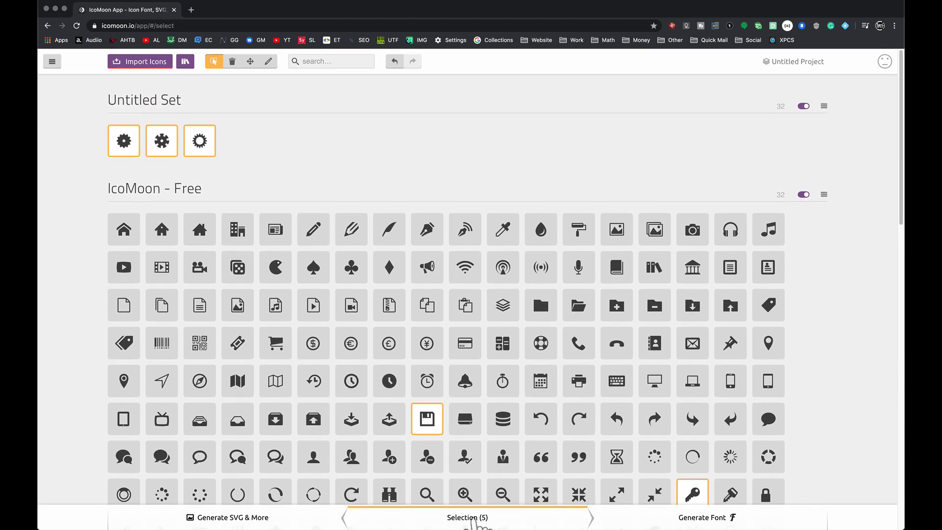
click(706, 517)
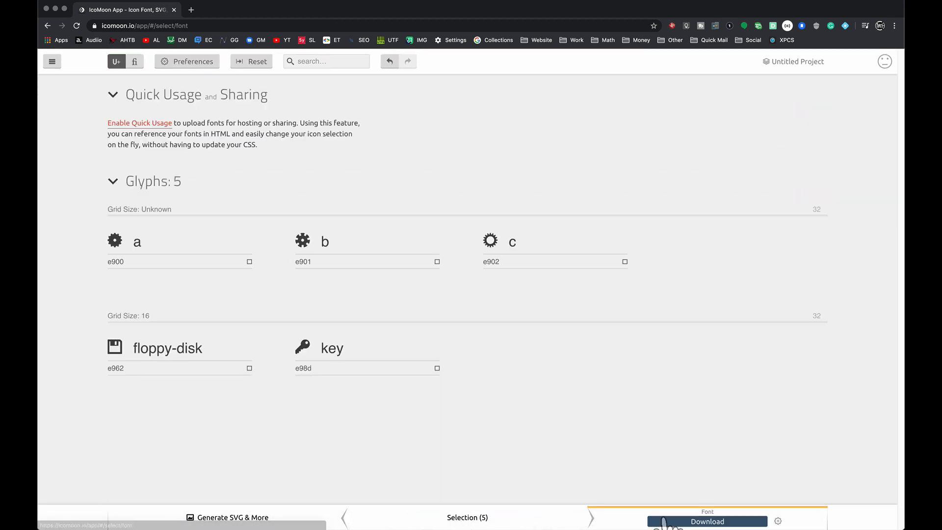
Show ligatures and set the glyph character codes to a, b, c, f and k.
click(134, 62)
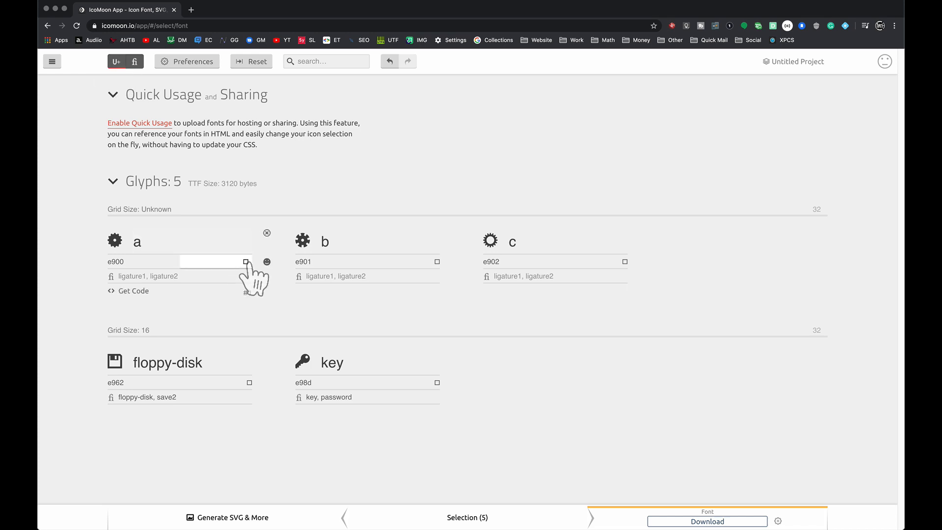
click(210, 261)
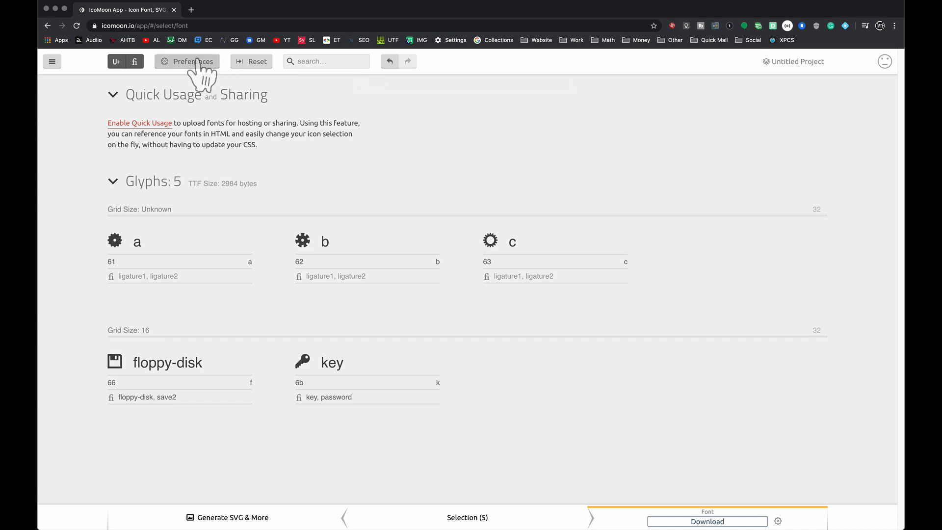
Set the font name to gearsTutorialabcfk in Preferences and close the dialog.
click(187, 61)
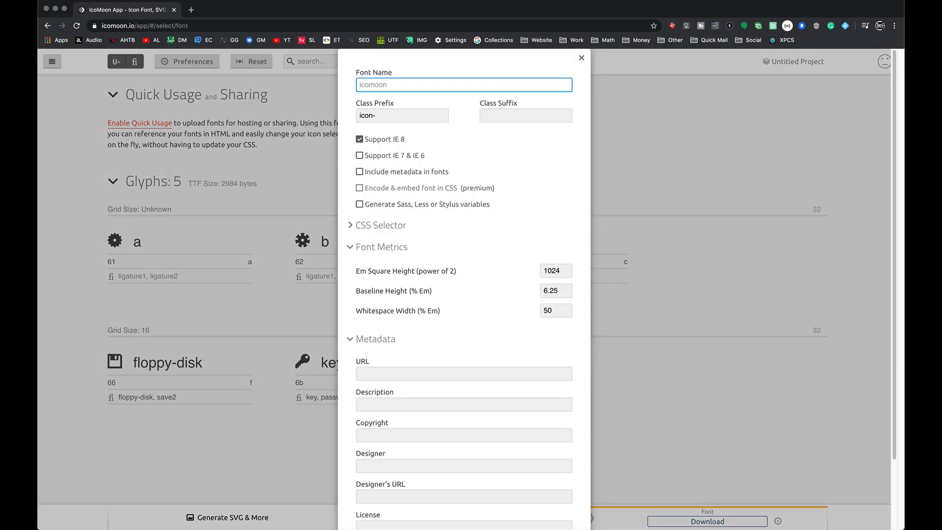
text(gearsTutorial)
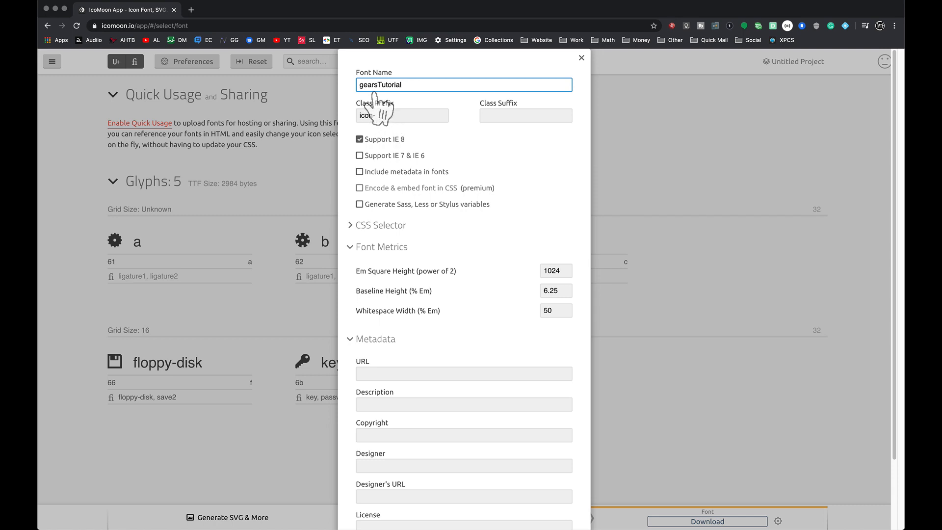
mouse_move(375, 102)
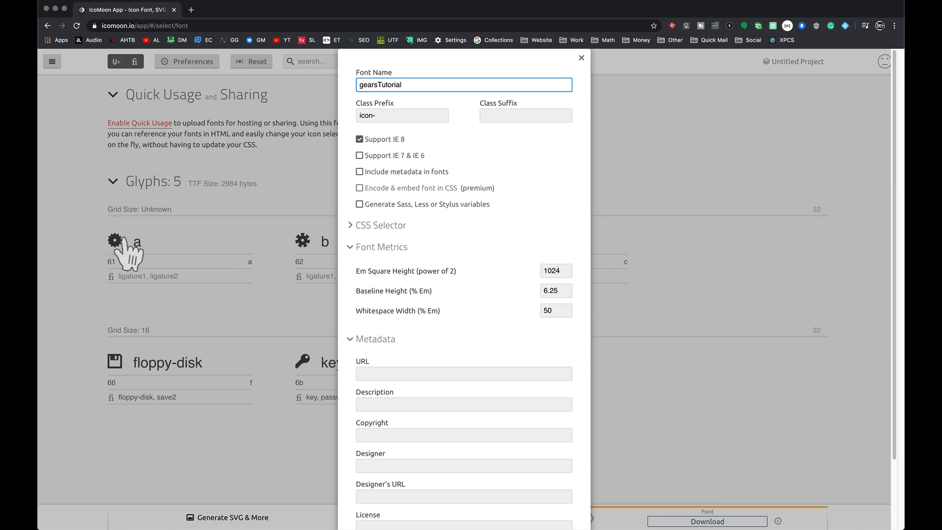
mouse_move(126, 255)
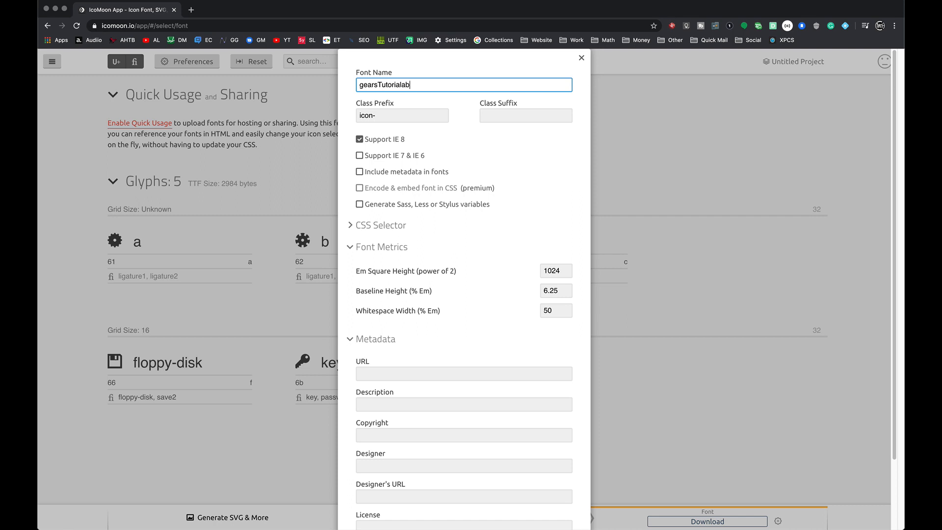
text(cfk)
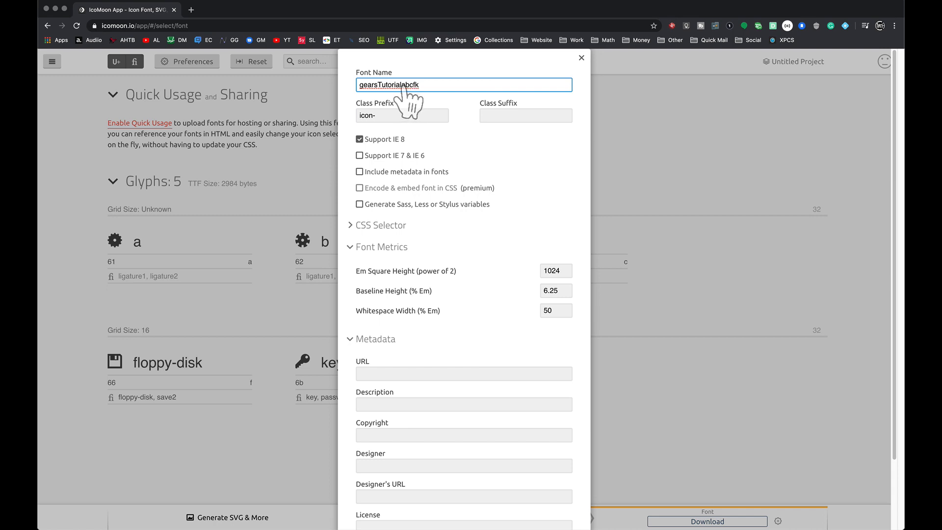
mouse_move(418, 105)
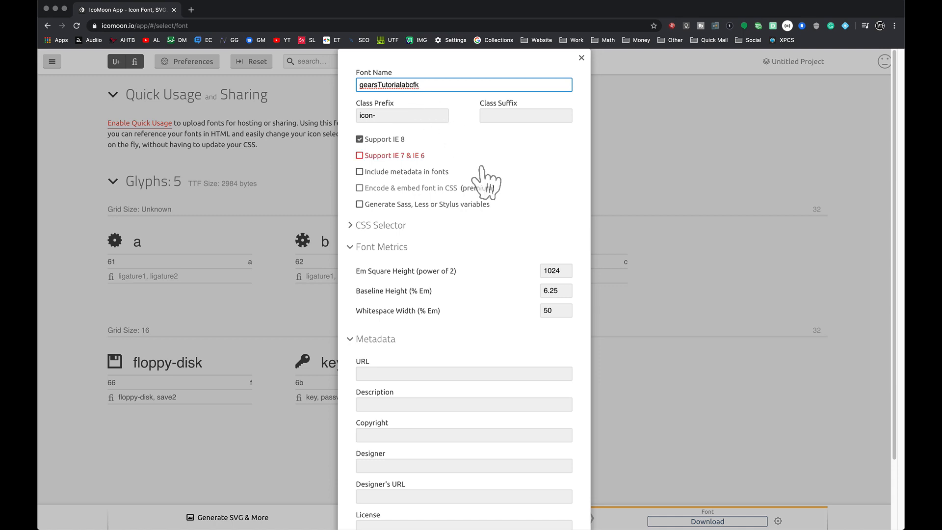
scroll(down, 3)
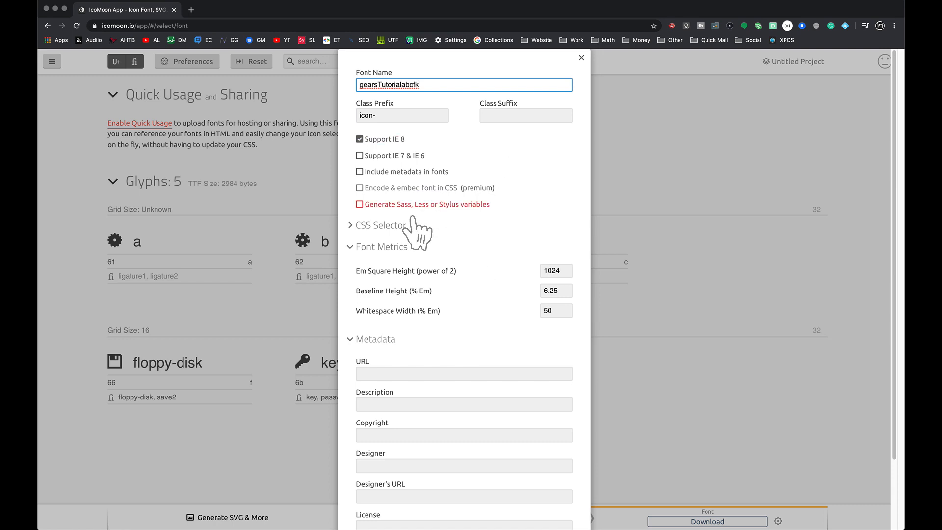
click(580, 58)
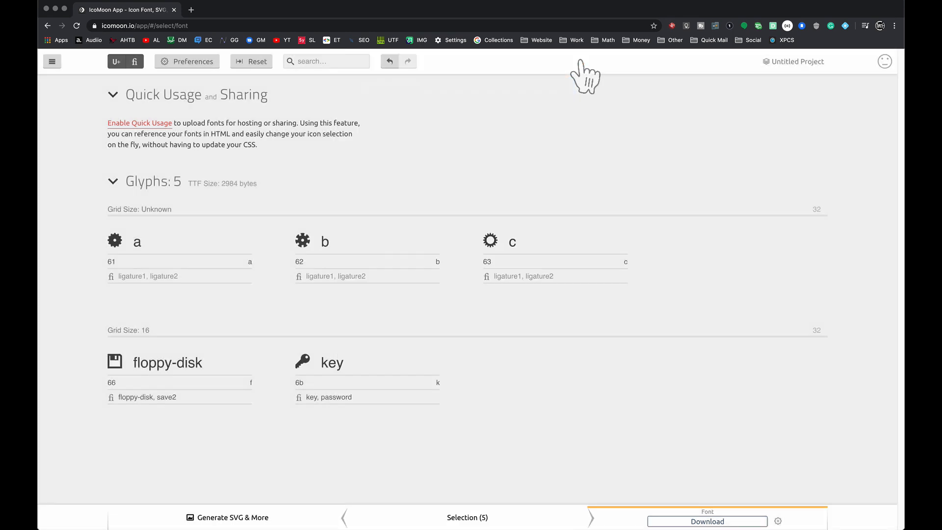
Download the gearsTutorialabcfk font package, unzip it in Finder, and launch Font Book.
click(707, 521)
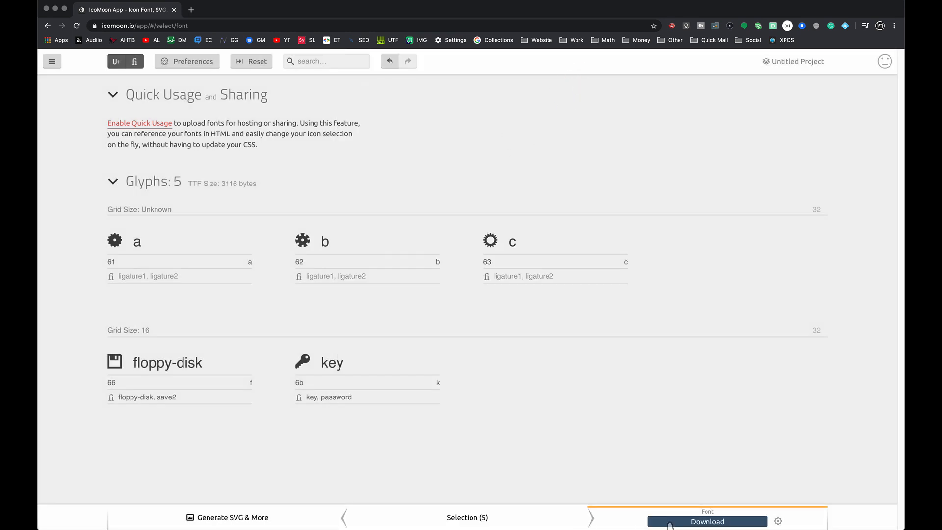
click(707, 521)
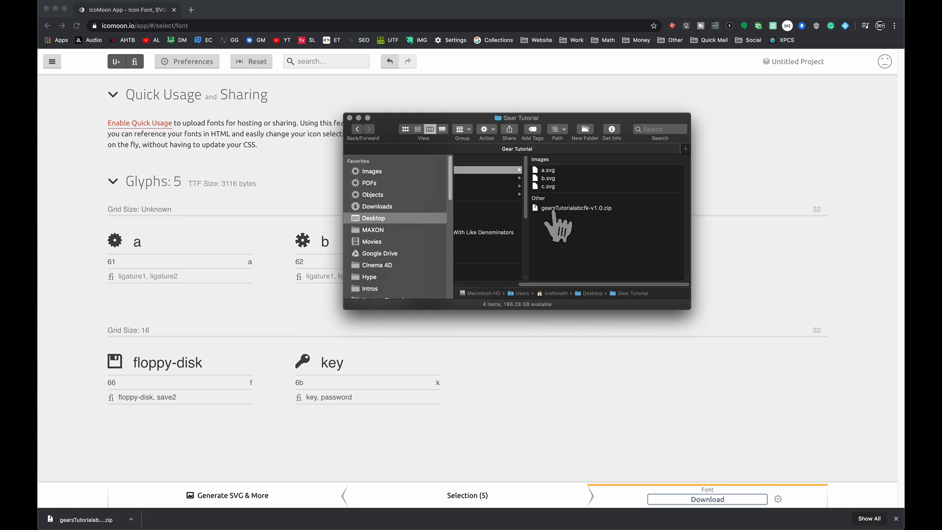
double_click(577, 208)
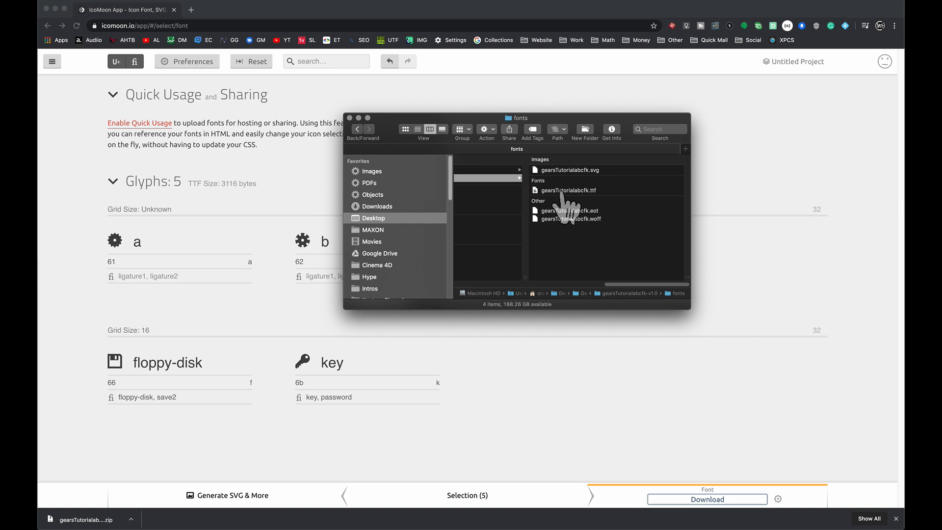
click(659, 501)
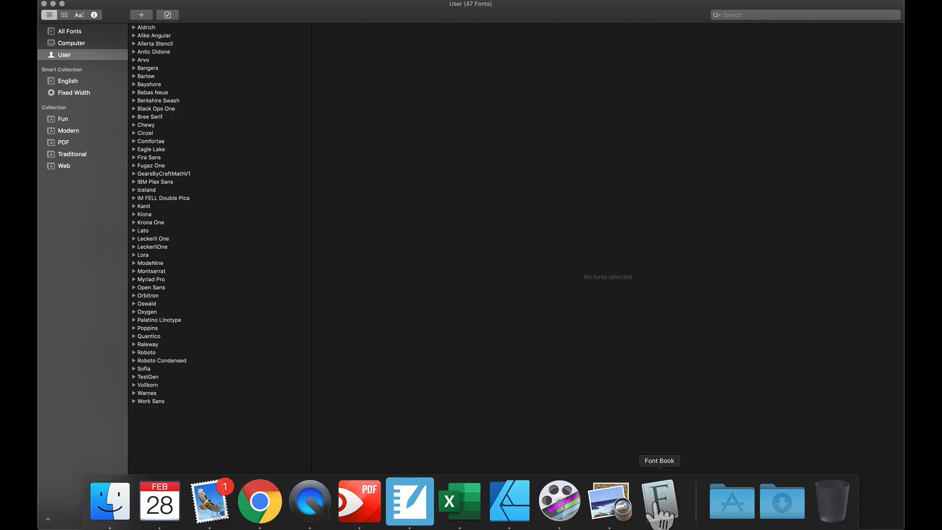
mouse_move(144, 36)
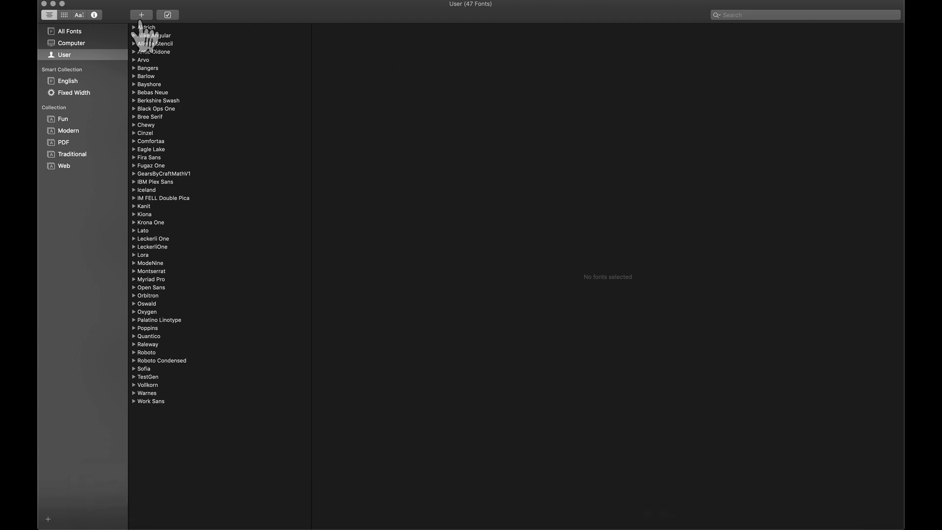
Add gearsTutorialabcfk.ttf to the Font Book library.
click(141, 14)
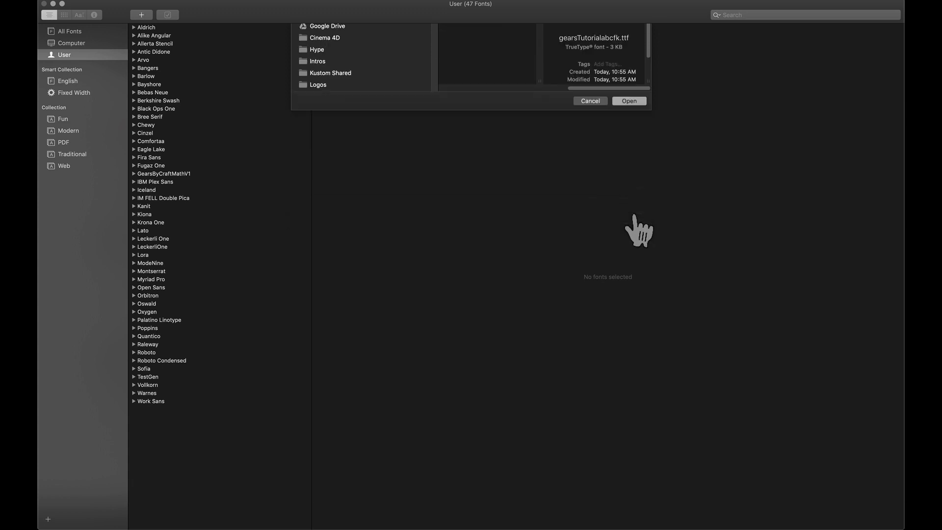
click(629, 100)
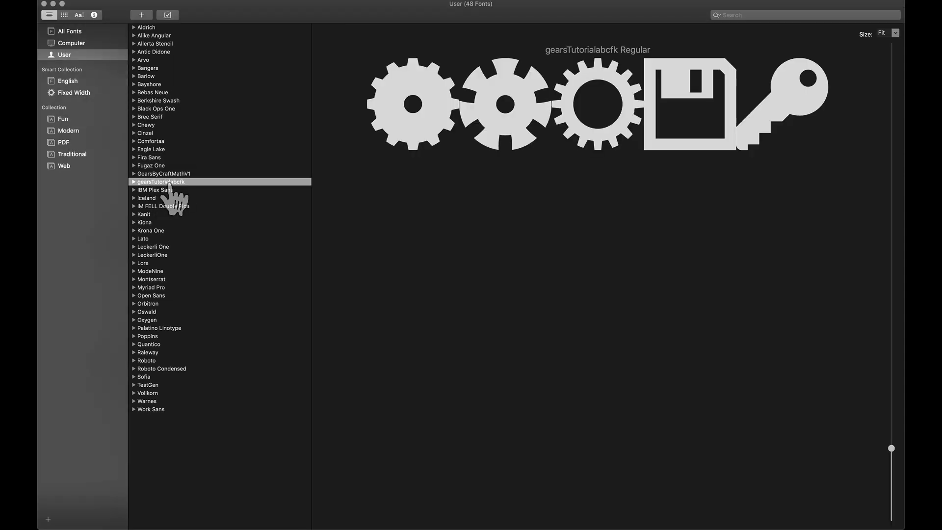
mouse_move(180, 201)
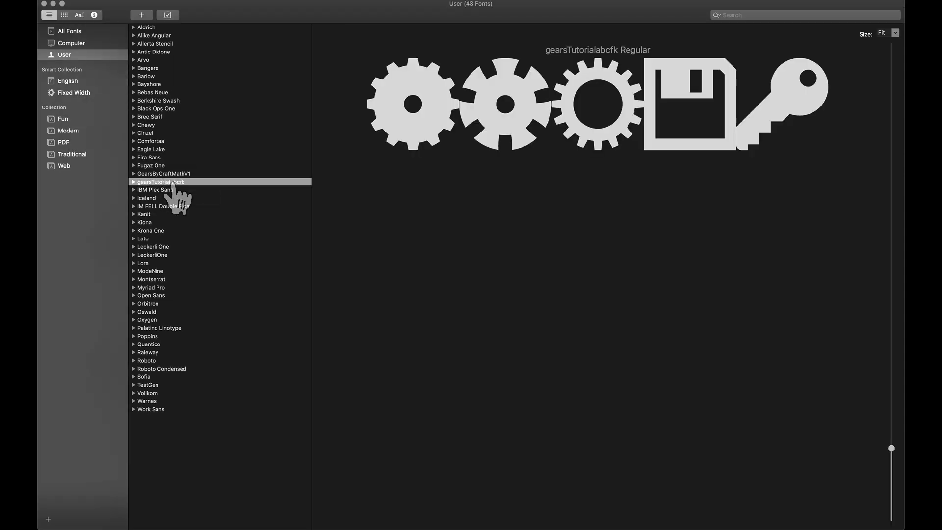
mouse_move(174, 198)
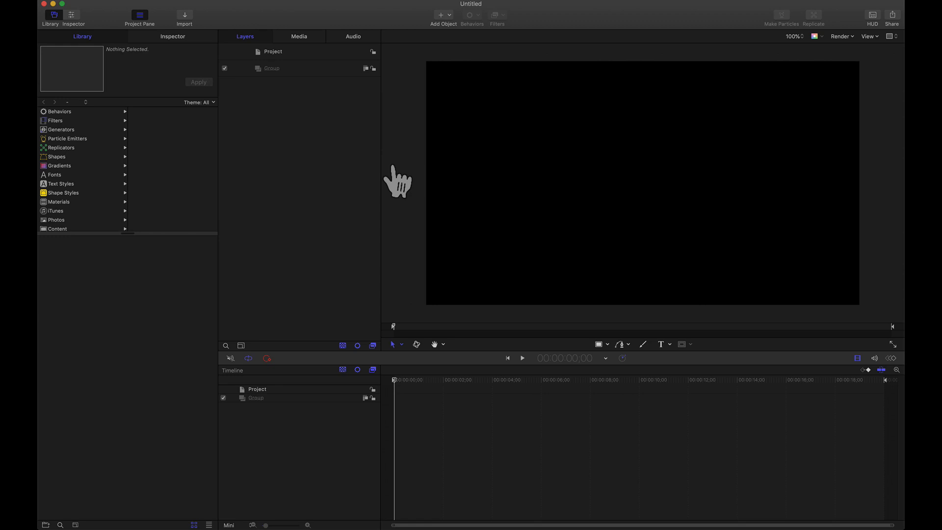
mouse_move(448, 31)
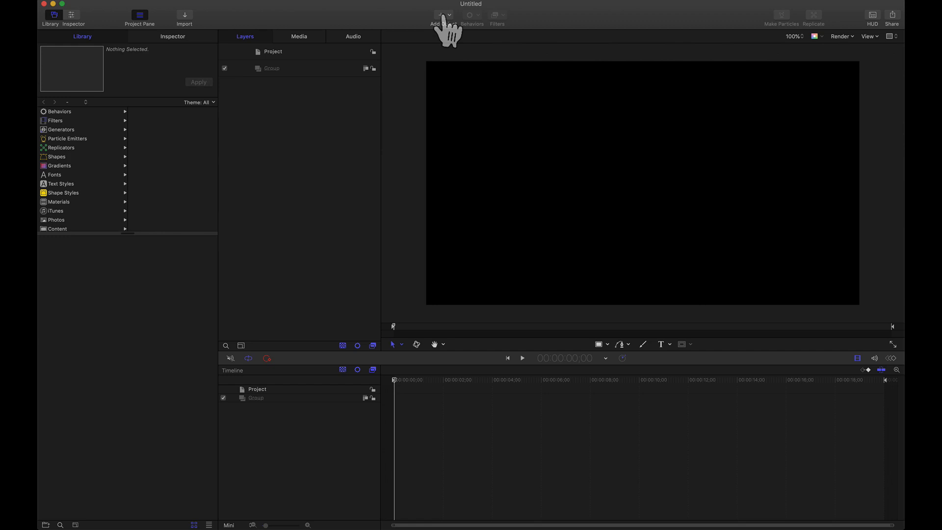
Add an mO2 generator and insert a 3D Text object from its Generator settings.
click(441, 15)
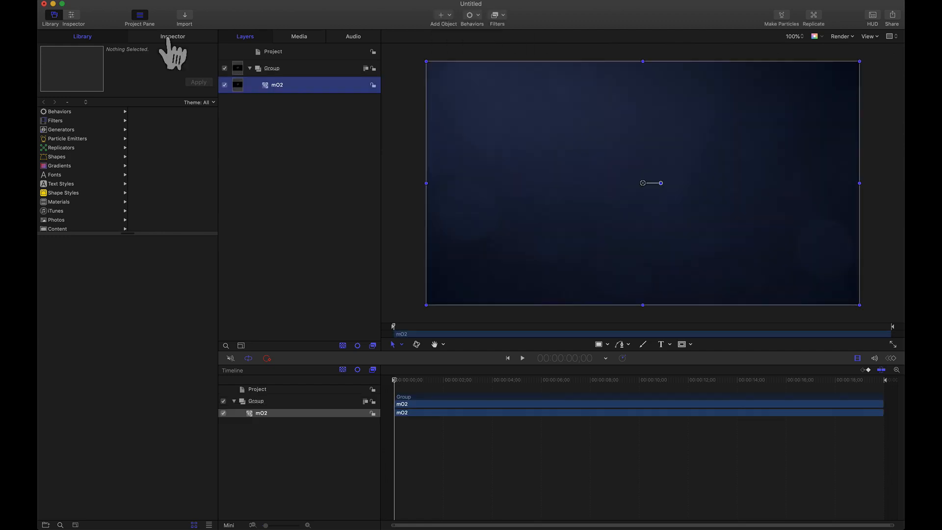
click(173, 36)
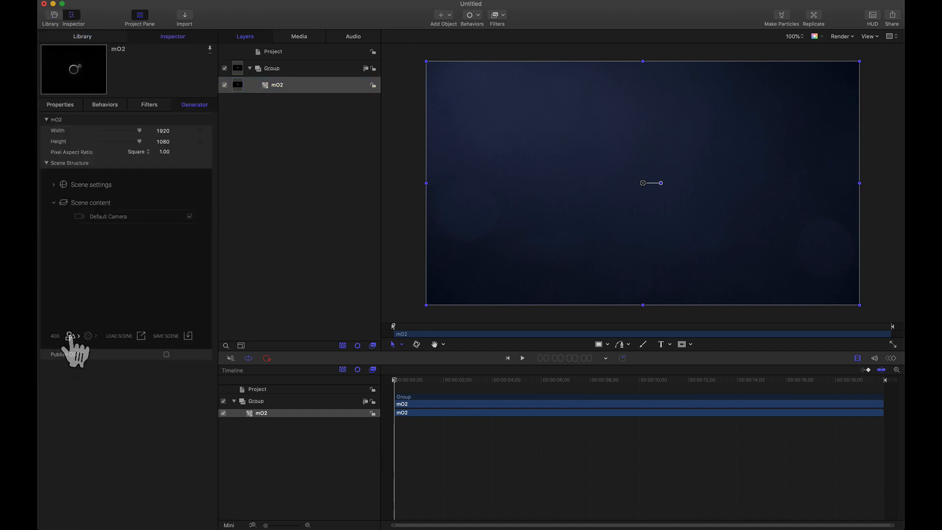
click(70, 335)
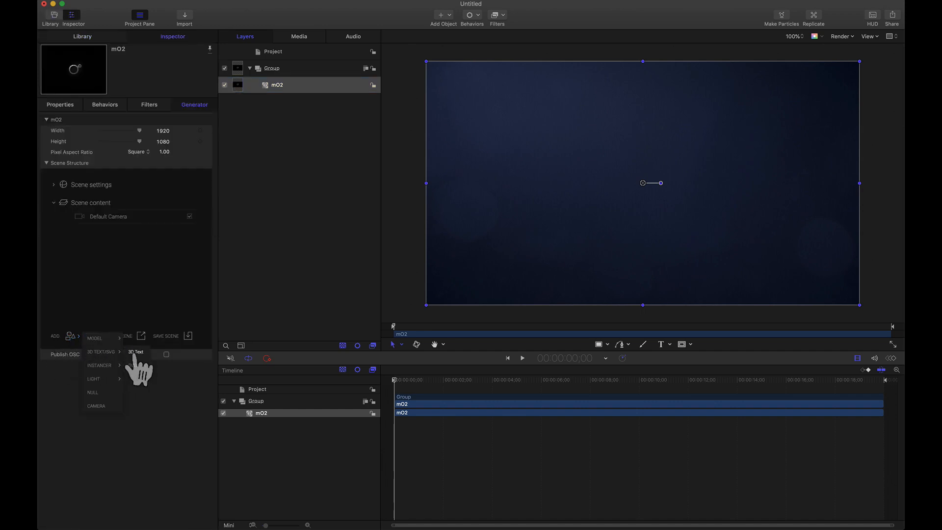
click(136, 351)
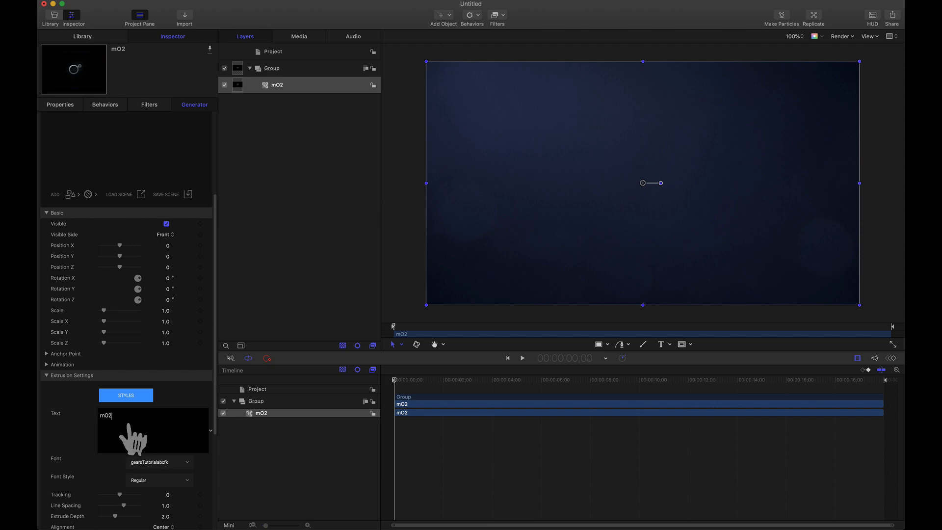
Replace the 3D text with 'abcfk' and reset the camera's Basic parameters.
double_click(105, 415)
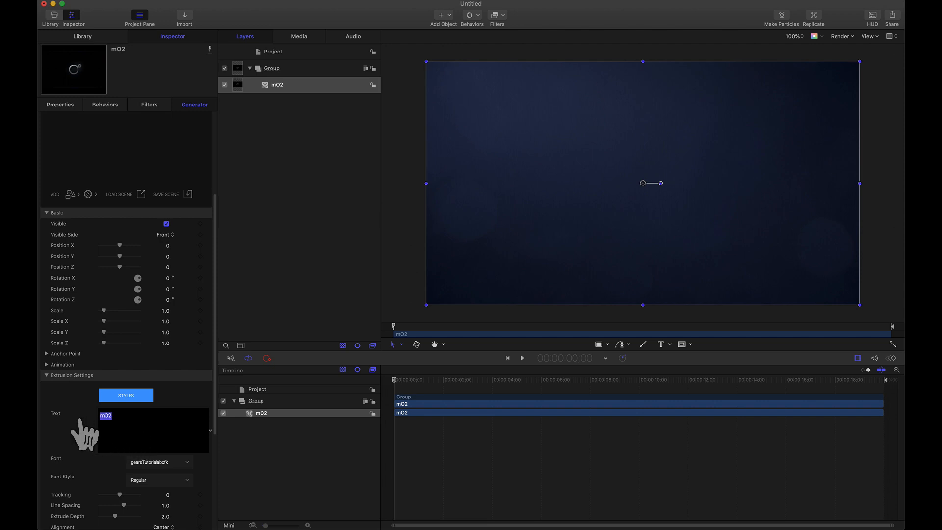
text(abc)
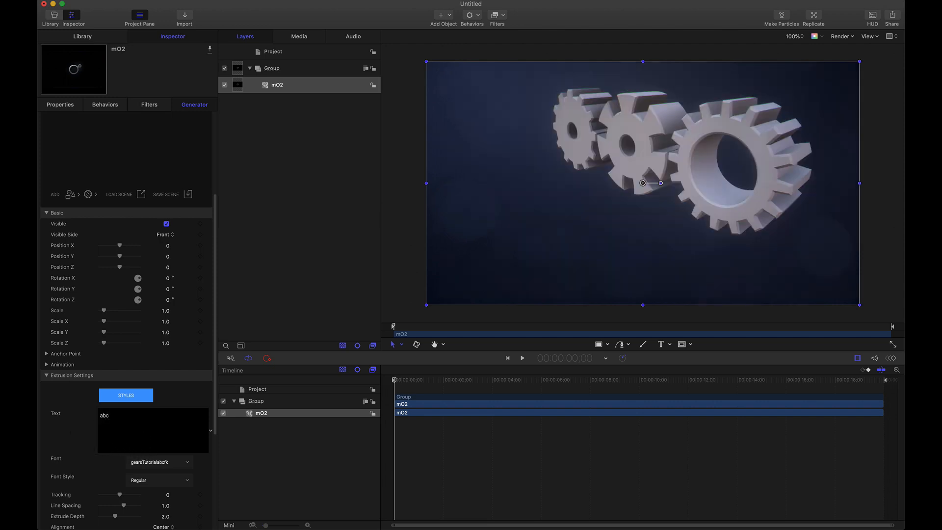
text(fk)
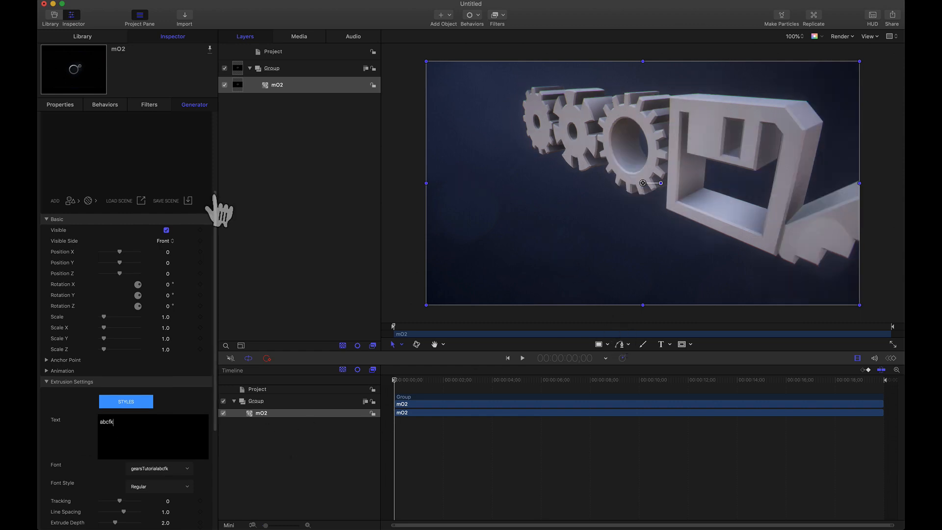
right_click(124, 387)
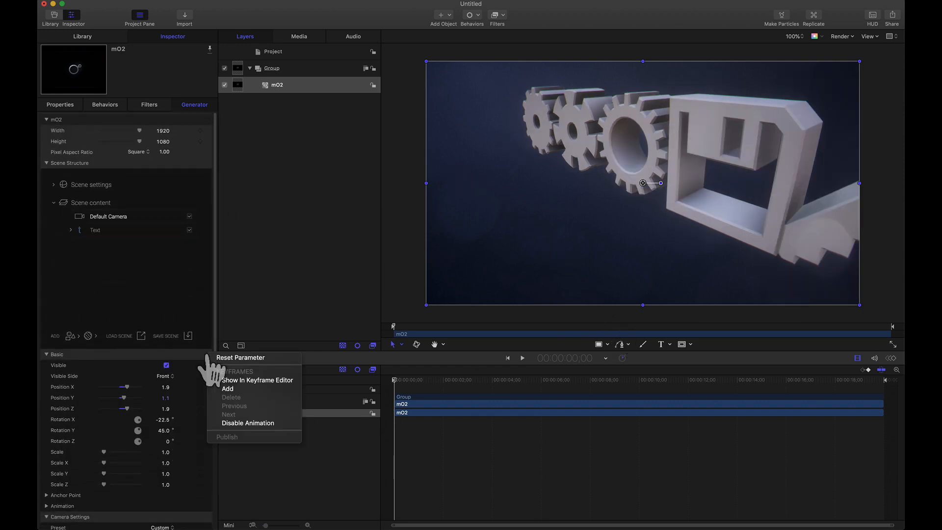
click(240, 357)
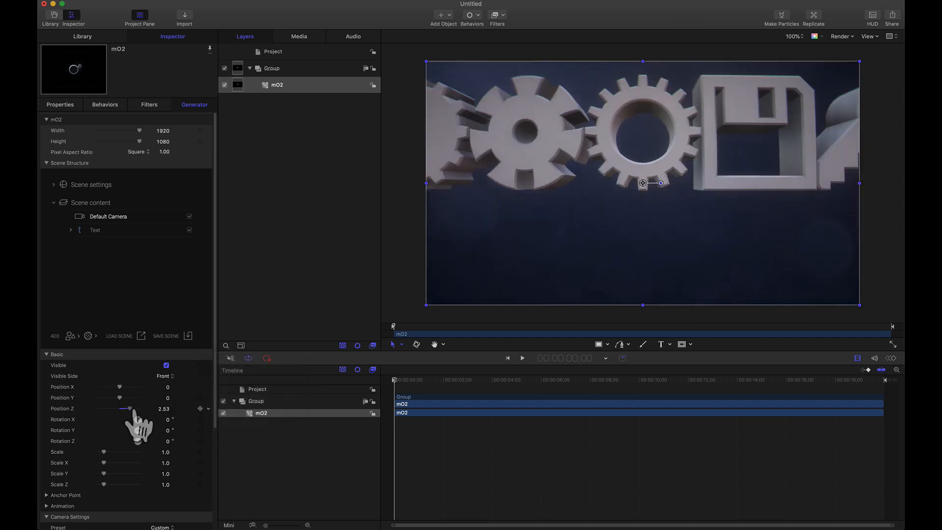
Pull the camera back on Position Z, then increase Tracking and Extrude Depth.
drag(121, 409, 138, 409)
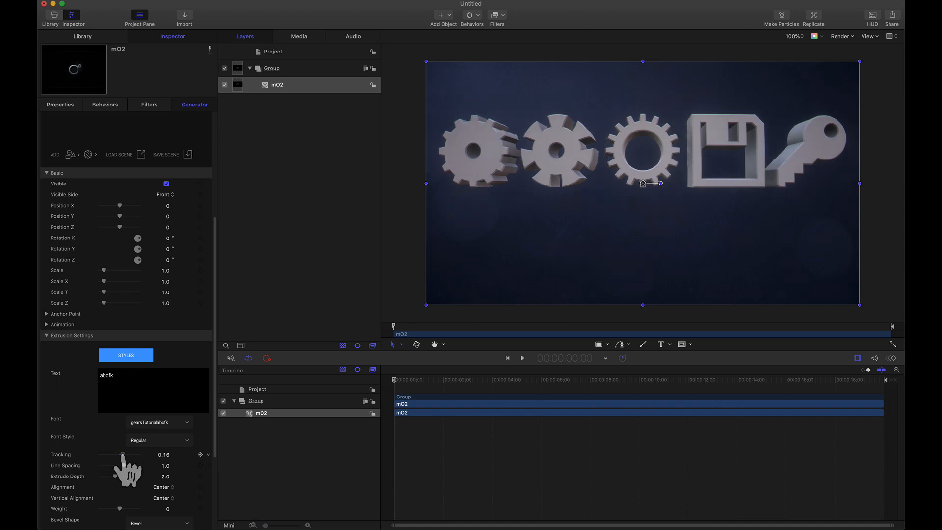
drag(123, 476, 129, 476)
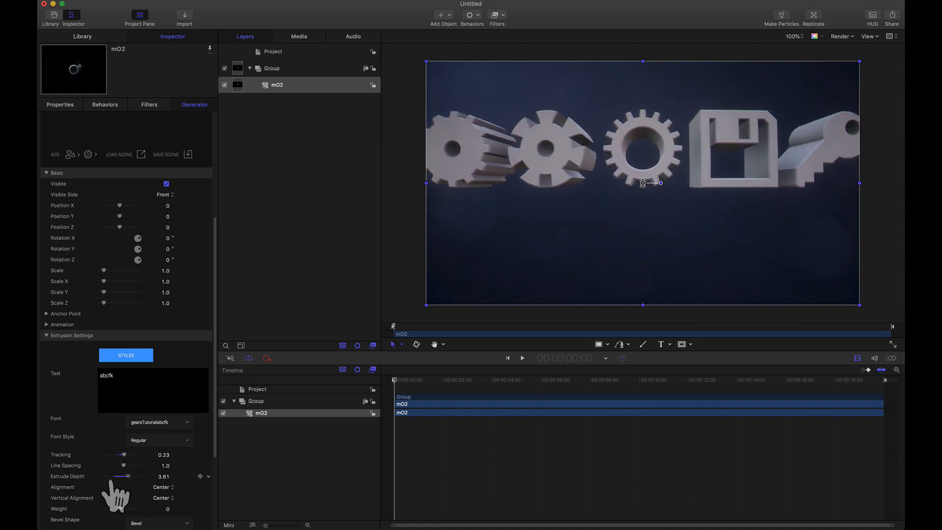
drag(134, 476, 112, 476)
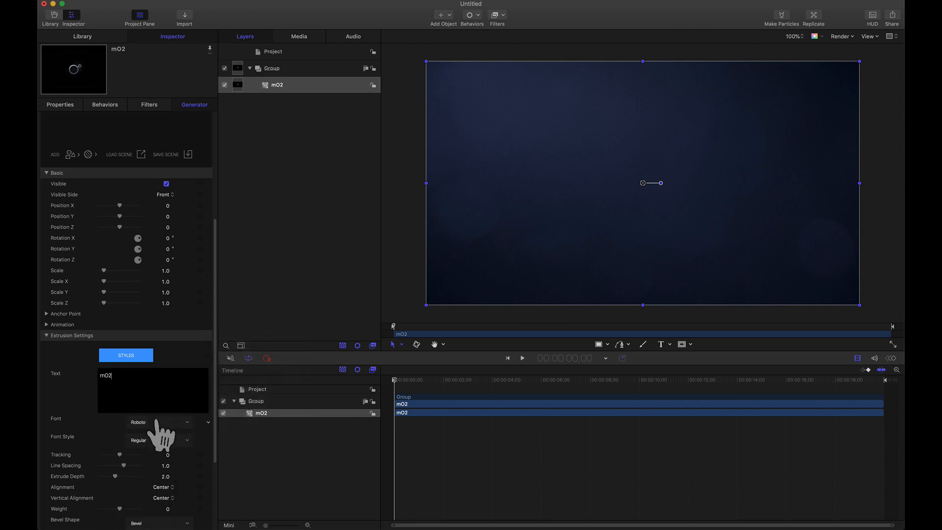
Set the font to GearsByCraftMathV1 and replace the mO2 text with 'a'.
click(159, 422)
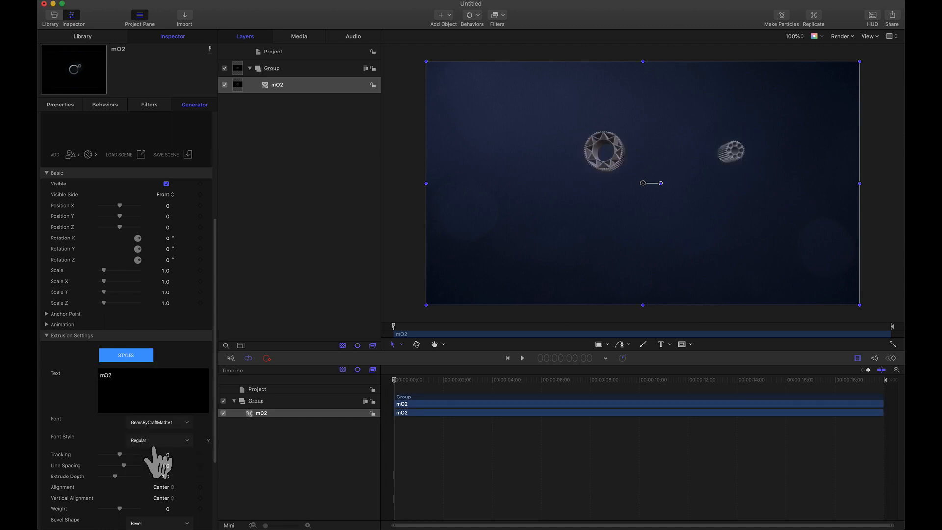
double_click(105, 375)
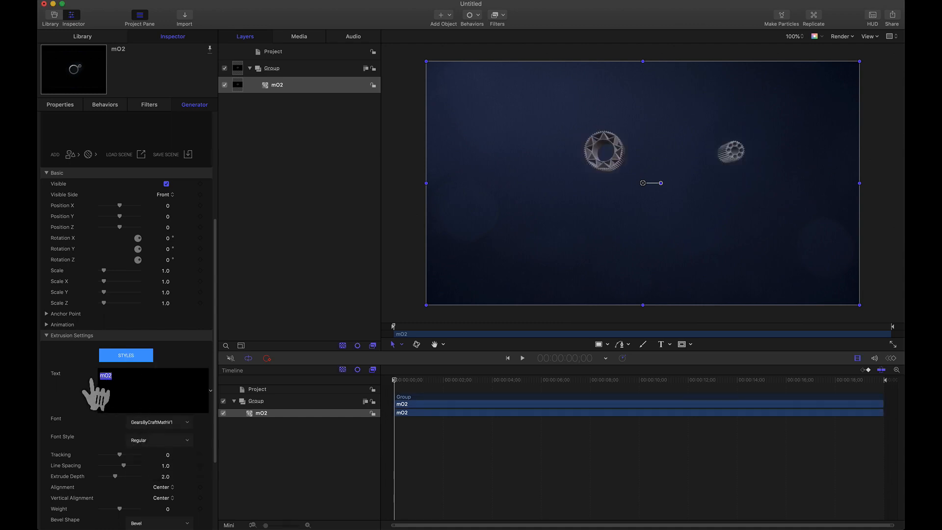
text(a)
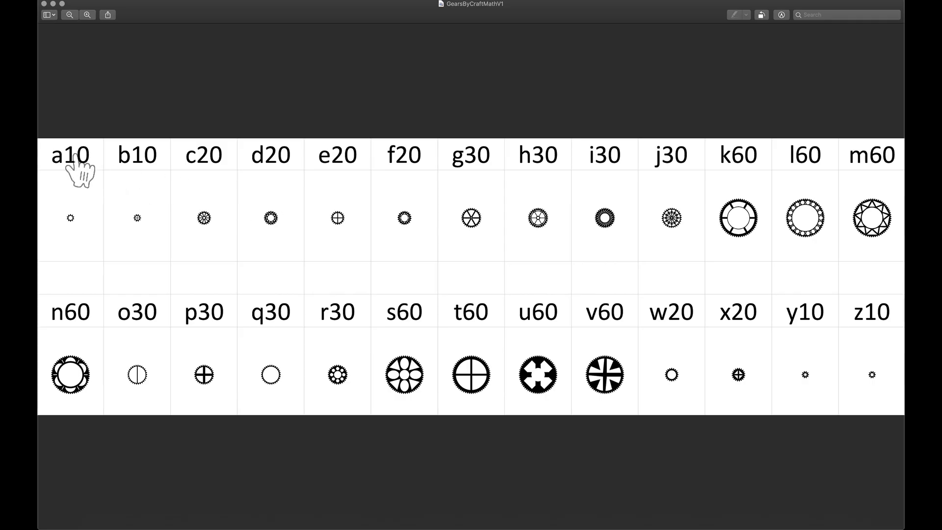
mouse_move(92, 243)
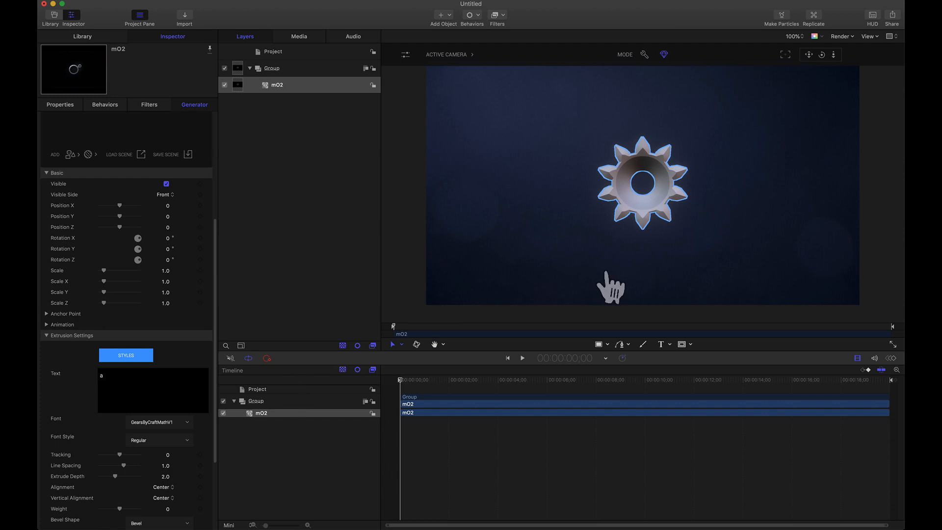
mouse_move(593, 190)
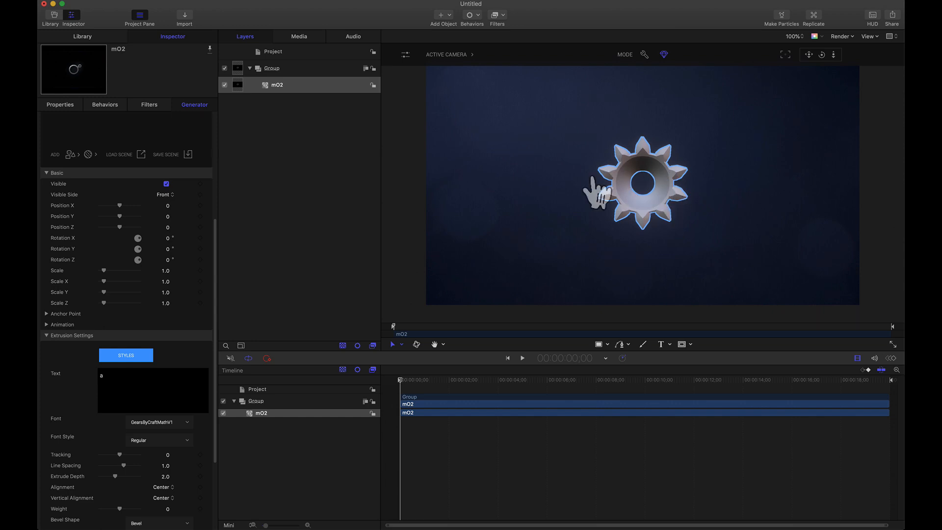
mouse_move(682, 234)
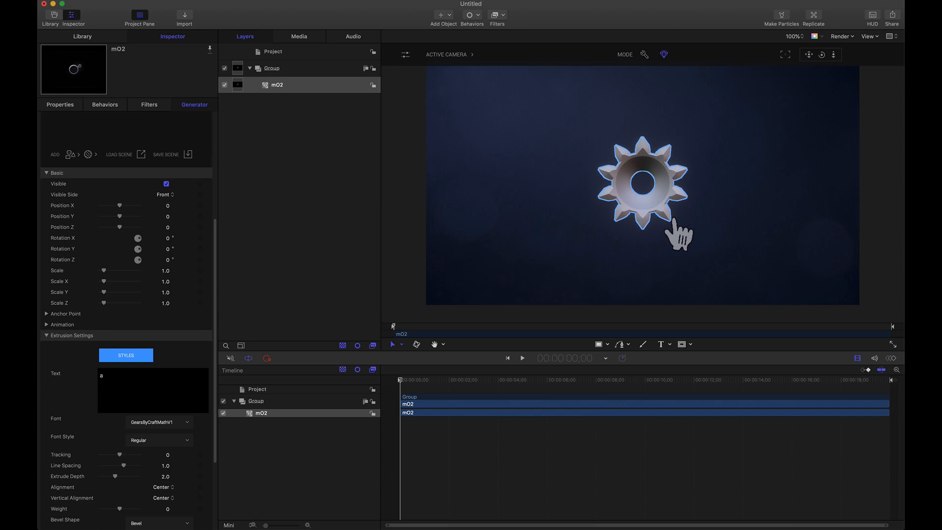
mouse_move(644, 231)
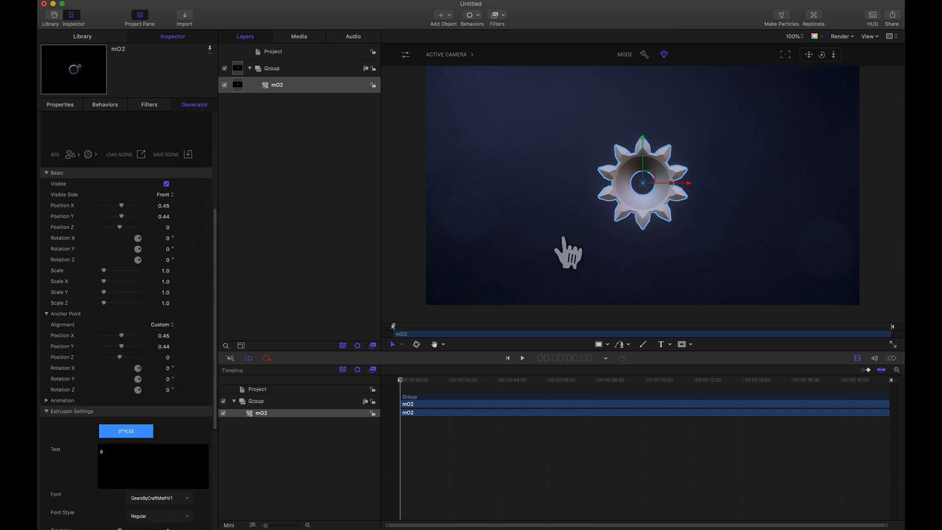
mouse_move(306, 285)
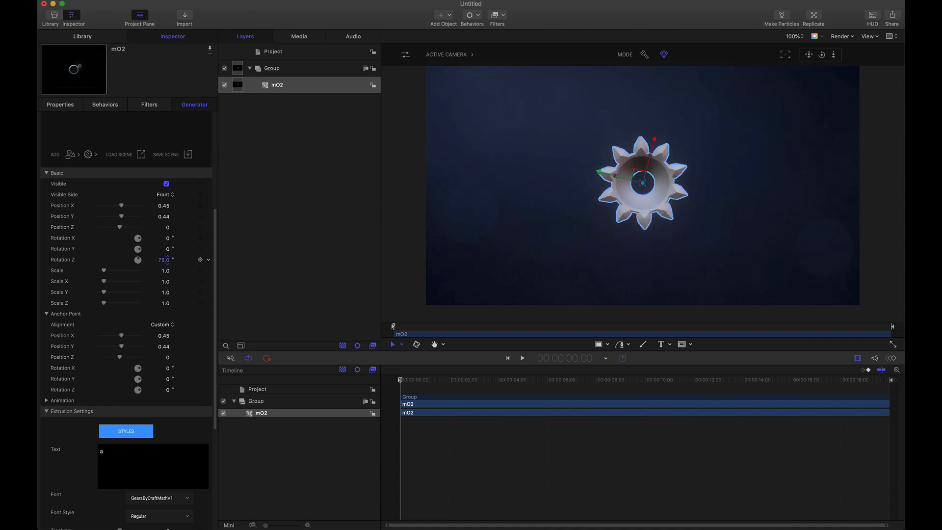
Enter a 0 value into the gear's Inspector transform fields.
text(0)
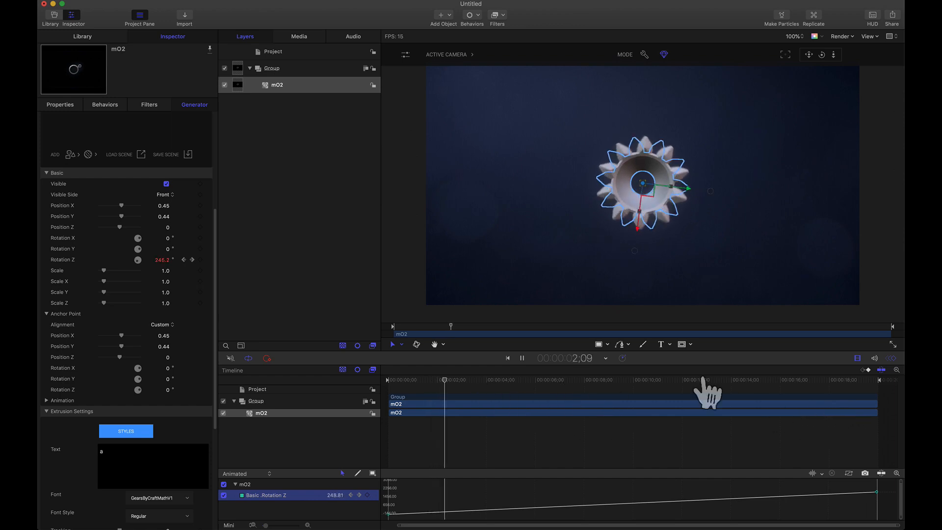
Scrub the timeline to check the gear's Rotation Z spin.
drag(706, 393, 458, 380)
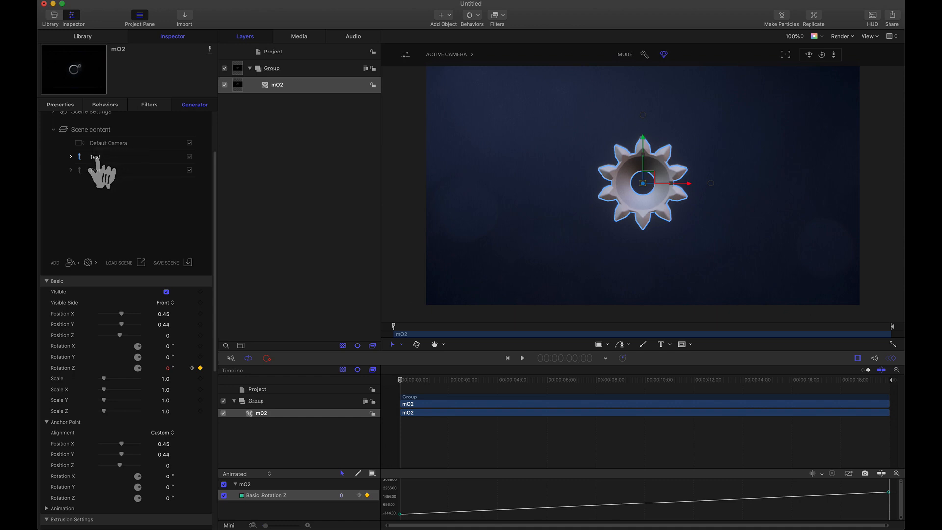
Rename the first gear 'a 10', type 'g' into the second text object, then type 30.
text(a)
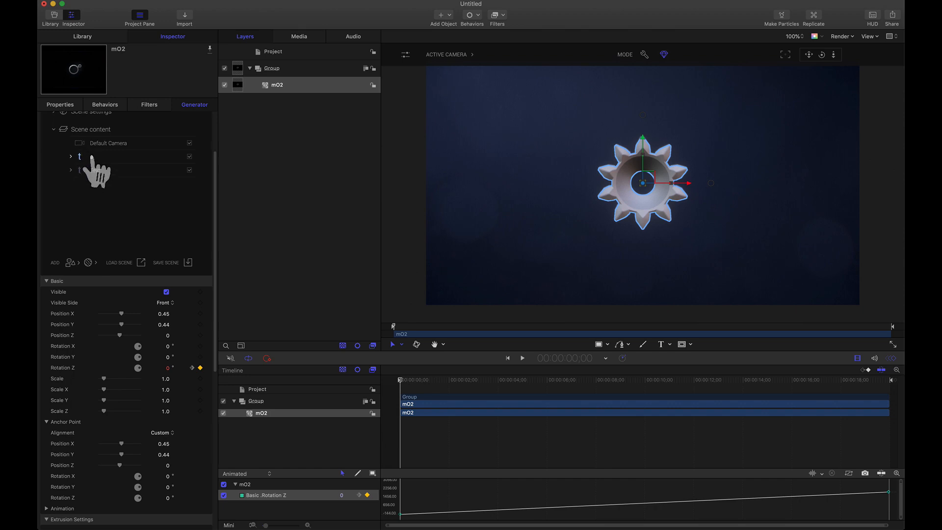
text(a 10)
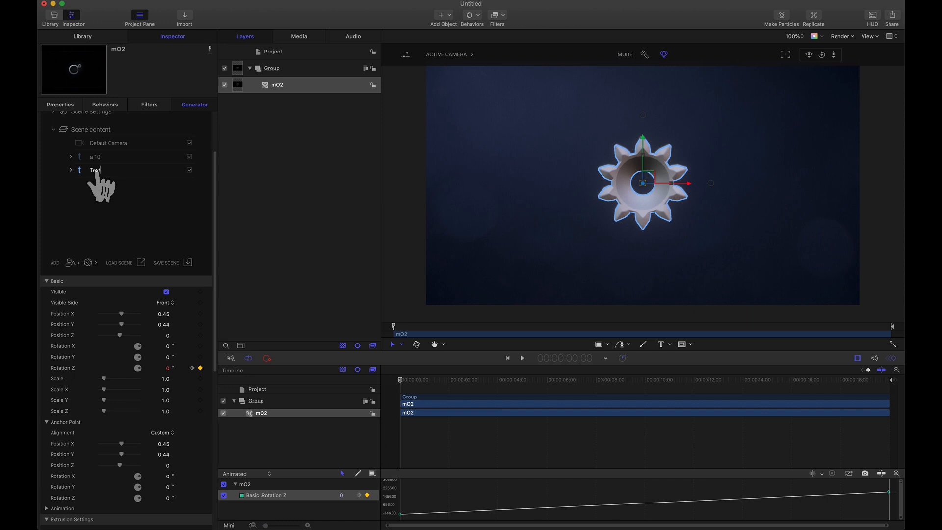
text(g)
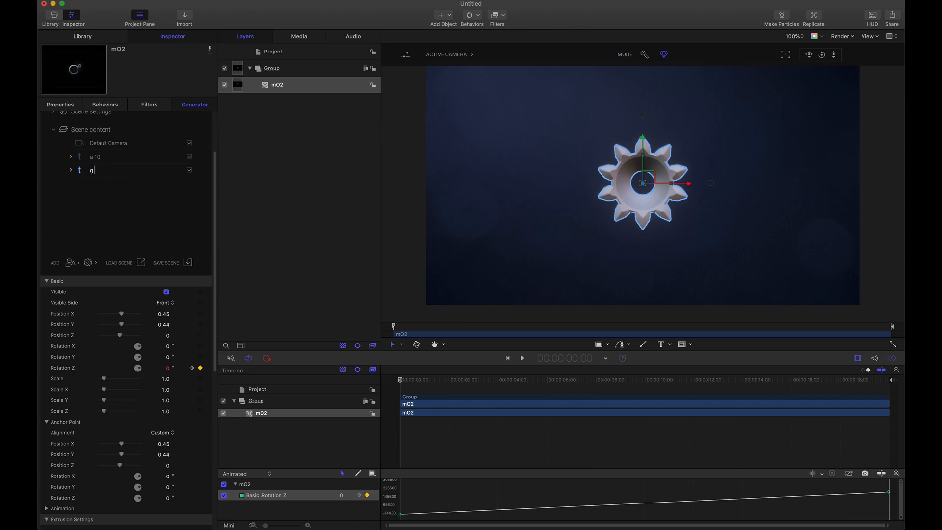
text(30)
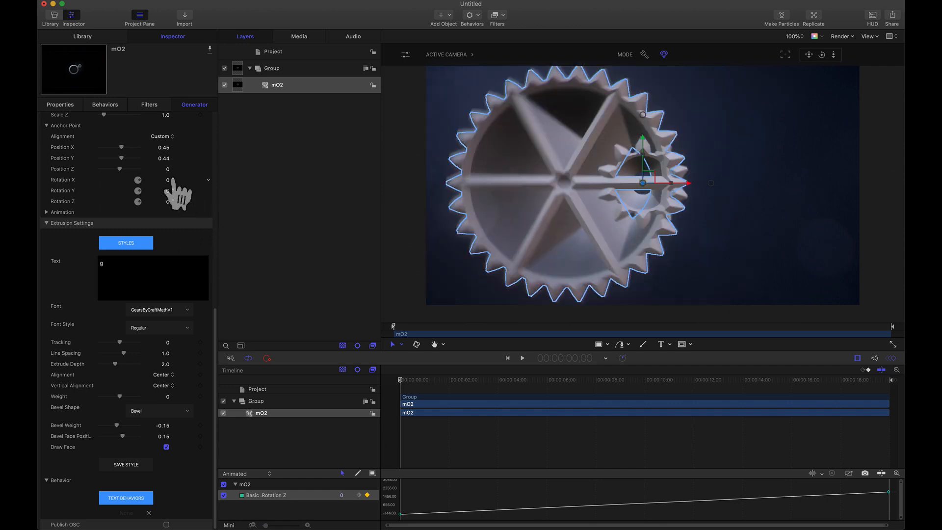
Zoom the camera closer and drag the g gear until its teeth mesh with the small gear.
click(161, 135)
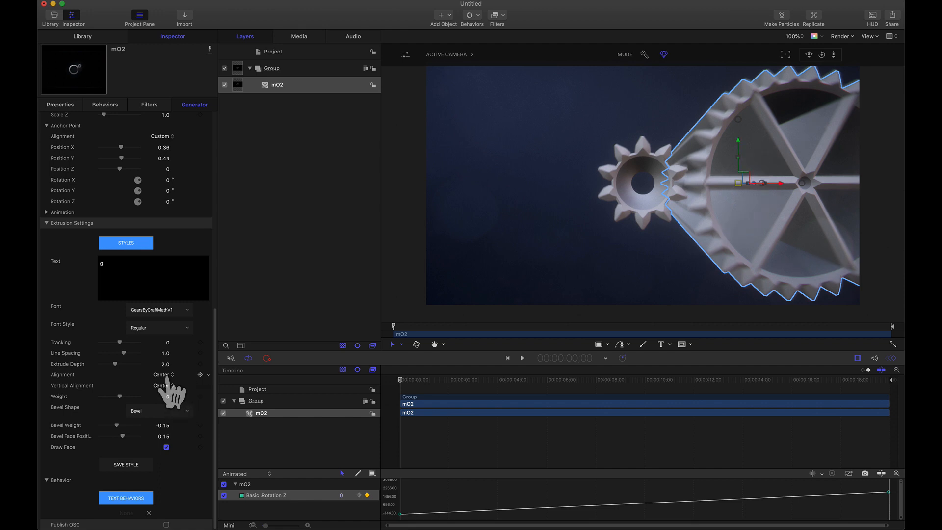
click(164, 364)
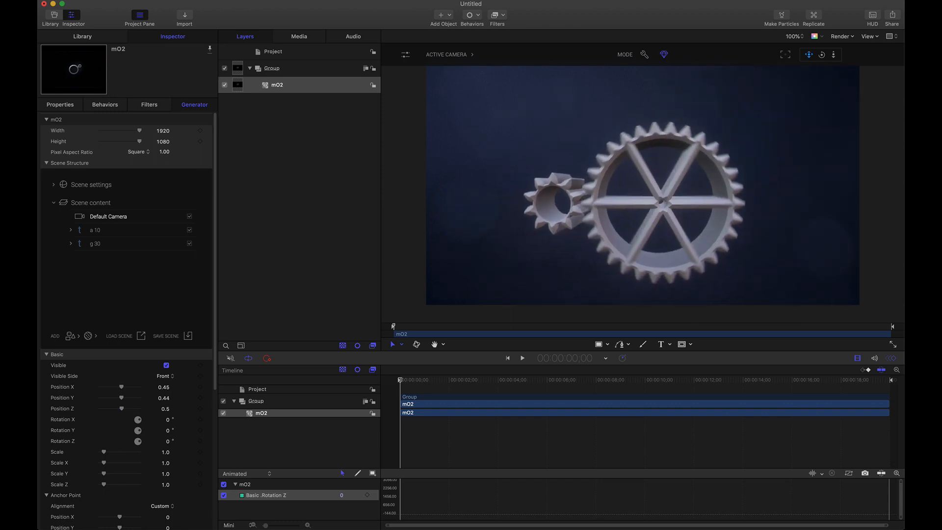
drag(661, 198, 690, 192)
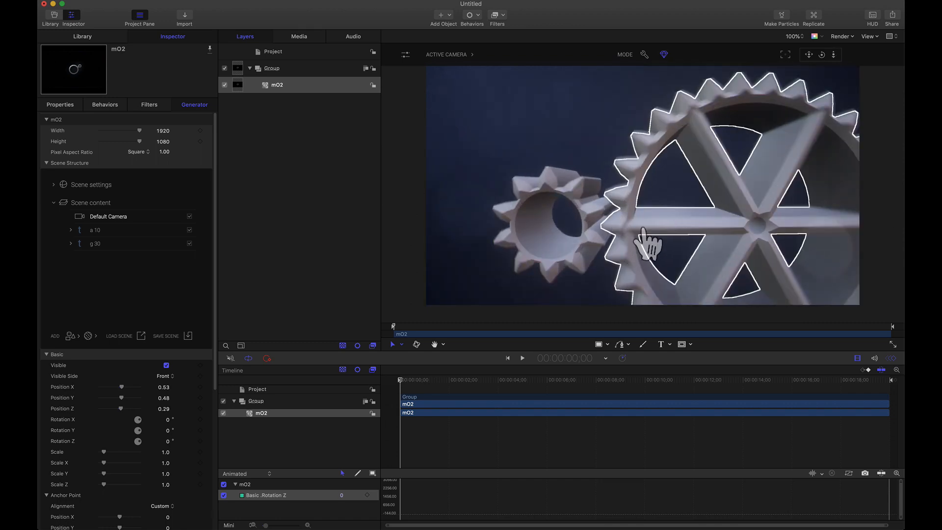
drag(649, 241, 751, 228)
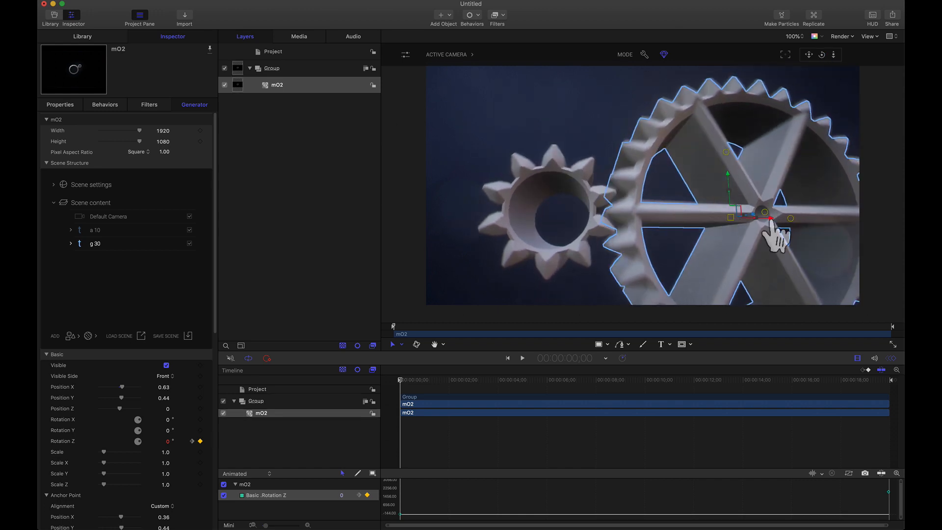
drag(775, 231, 640, 195)
text(2160)
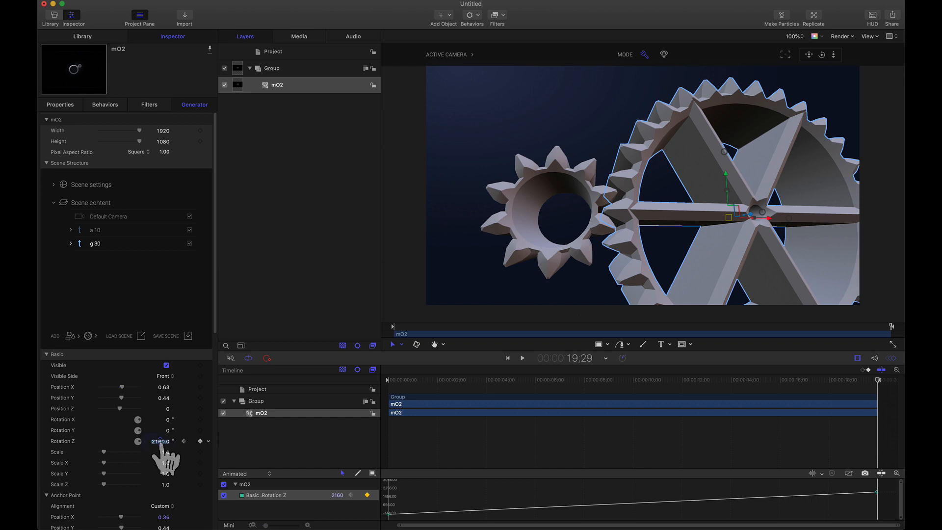
Keyframe the large gear's Rotation Z at -720 at the last frame, then stop playback.
double_click(158, 440)
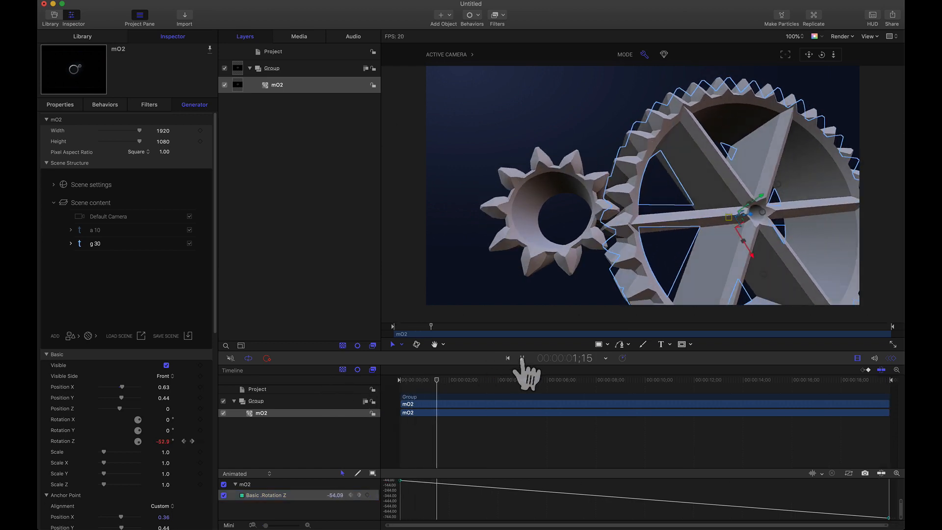
click(521, 358)
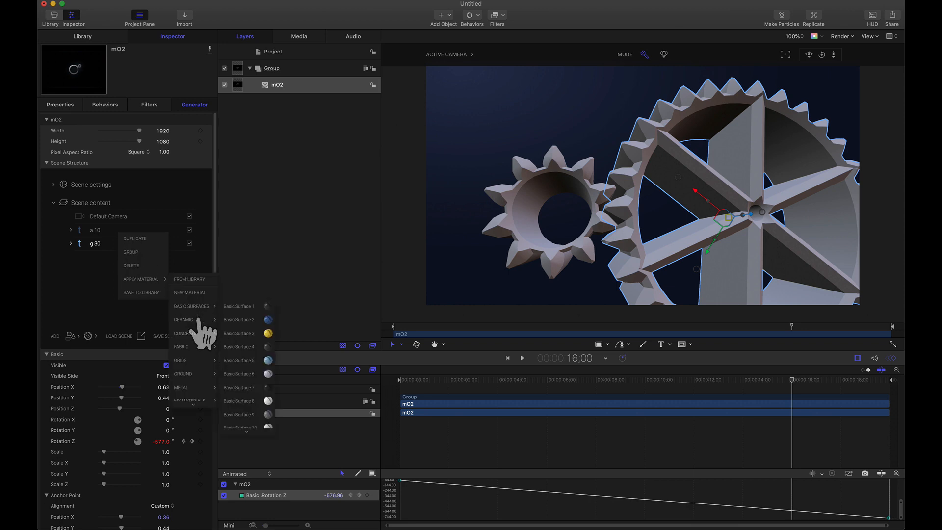
Apply the Metal > Chrome Old material to the g 30 gear.
click(234, 463)
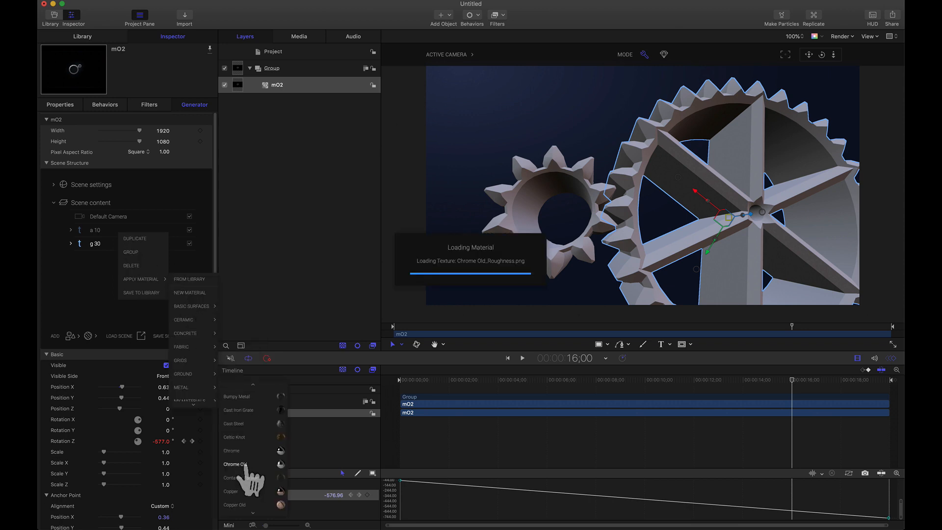
click(236, 463)
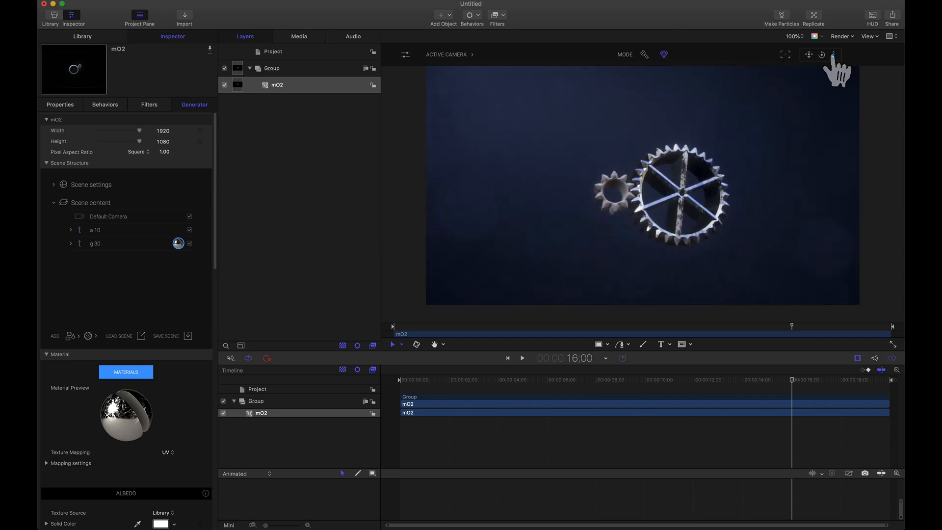
right_click(95, 243)
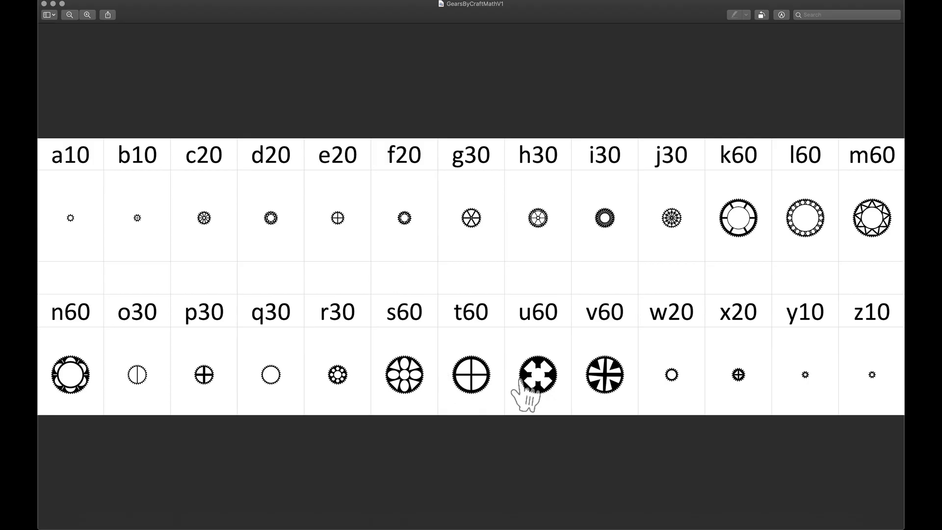
mouse_move(479, 420)
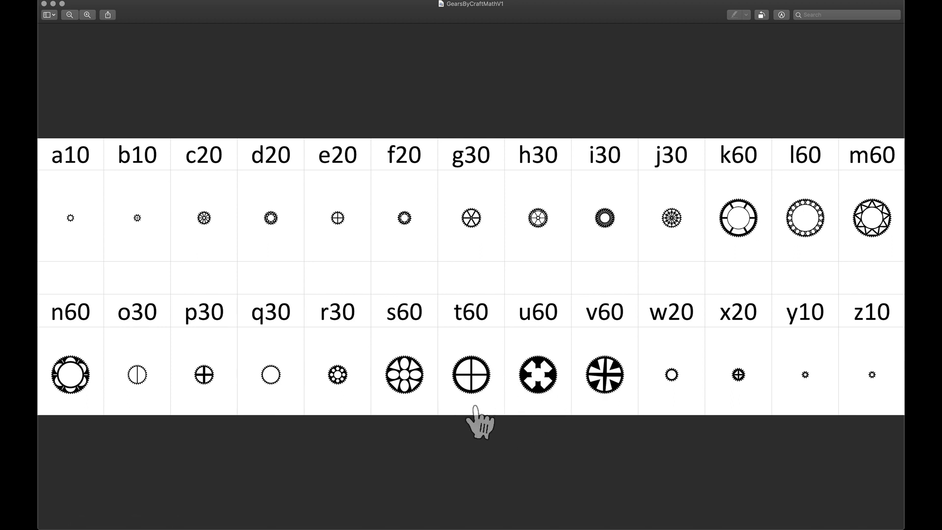
mouse_move(537, 384)
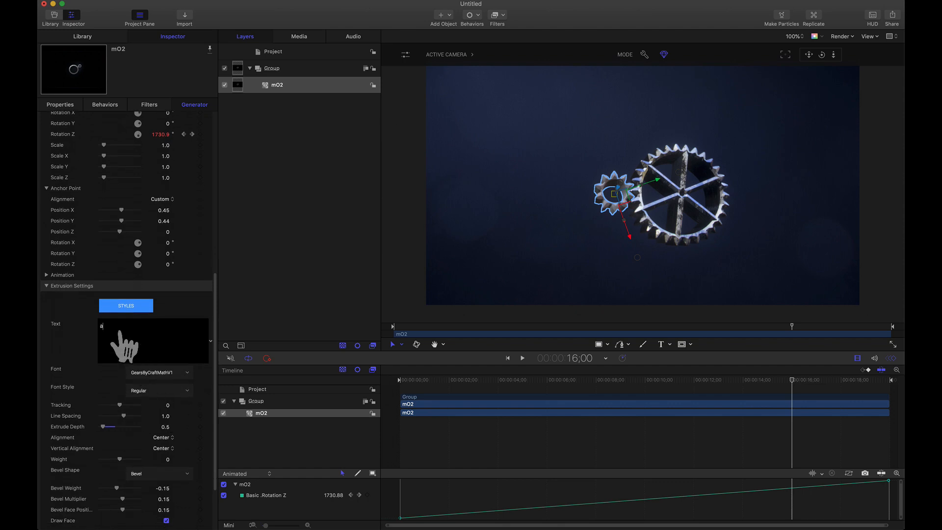
Set the new text object's text to 'u' for the third gear.
text(u)
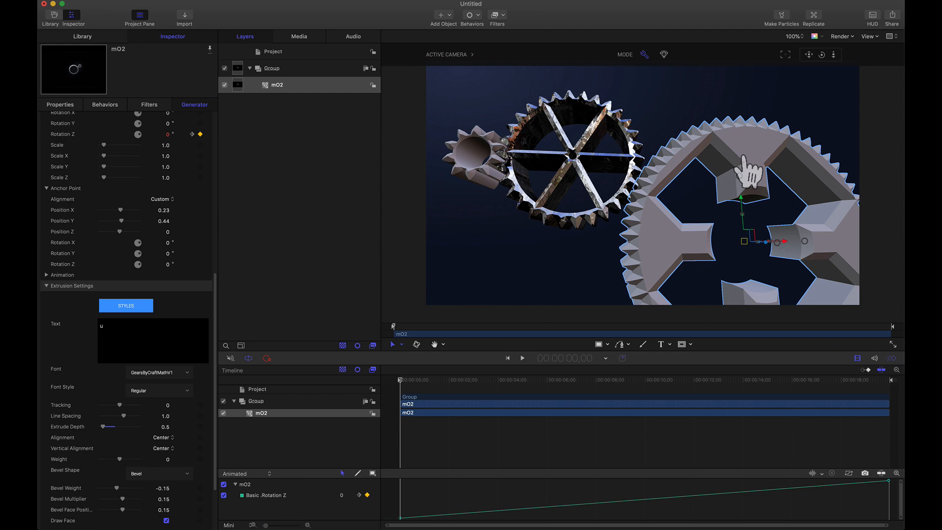
mouse_move(745, 174)
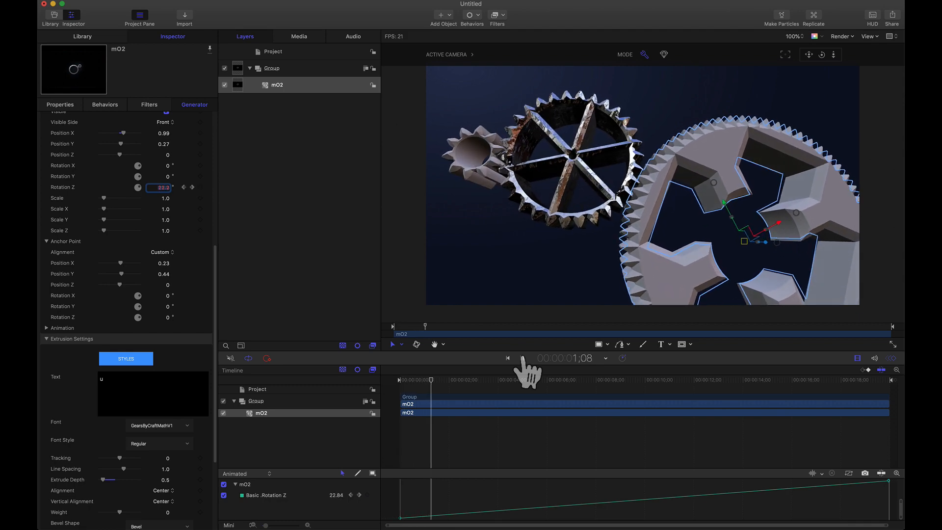
Play the timeline to check all three gears turning, then stop it.
click(508, 358)
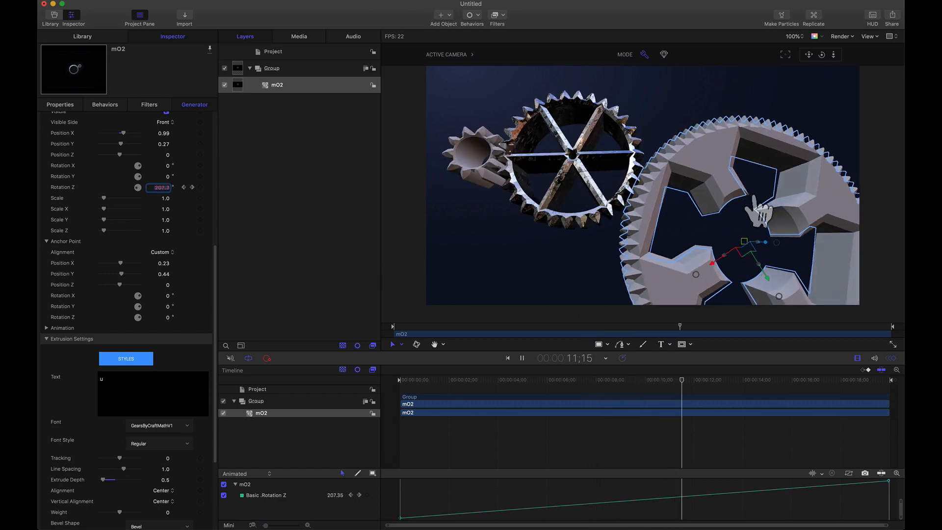
click(522, 358)
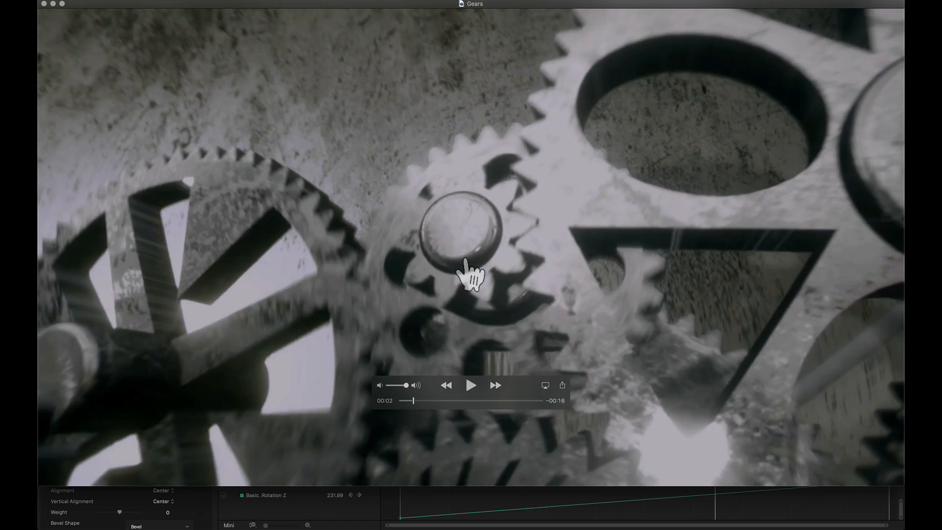
mouse_move(404, 348)
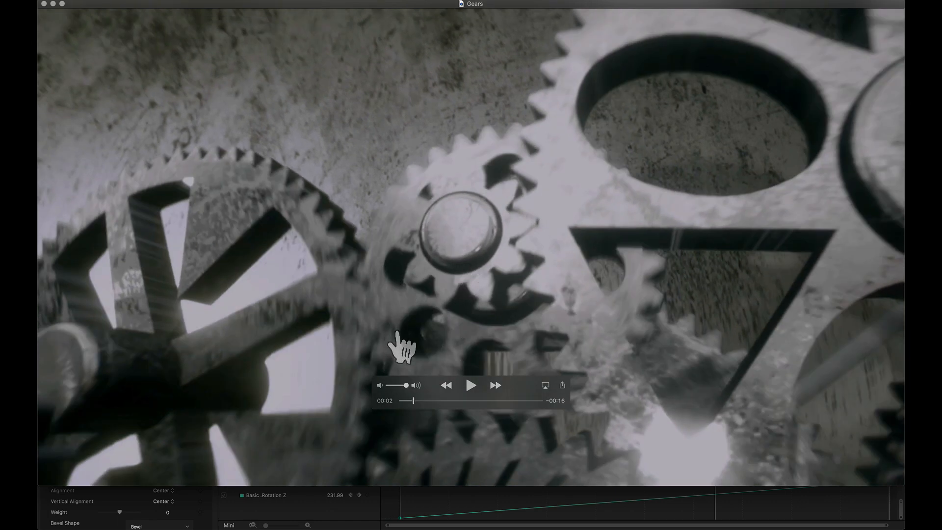
mouse_move(477, 300)
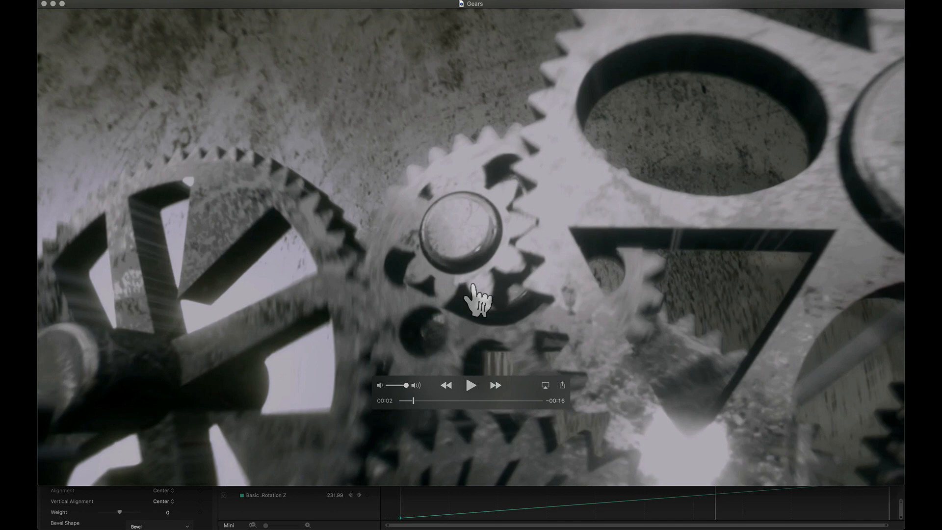
mouse_move(465, 337)
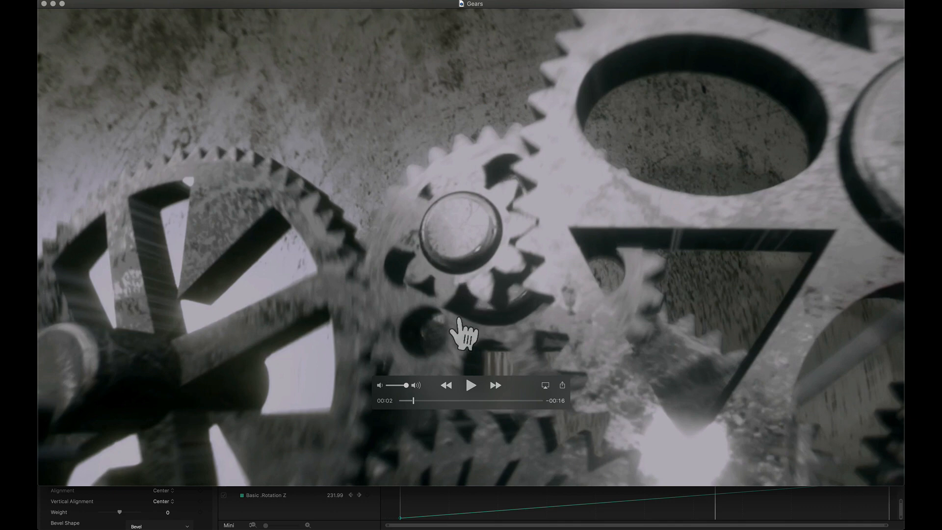